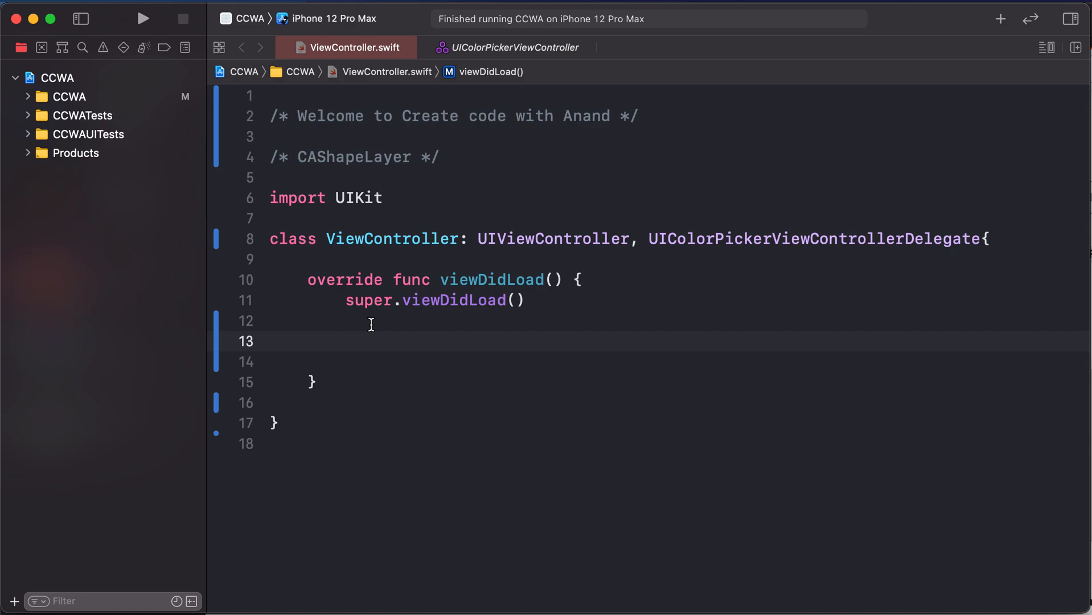
Launch the starter app, then begin a 'let circ' declaration line in viewDidLoad
click(142, 19)
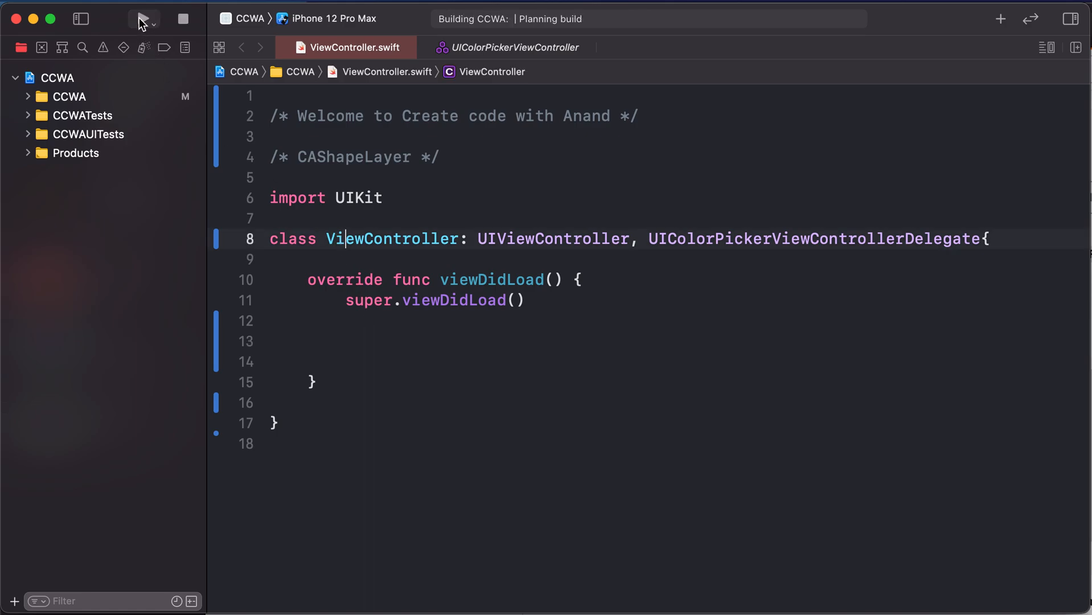
click(143, 19)
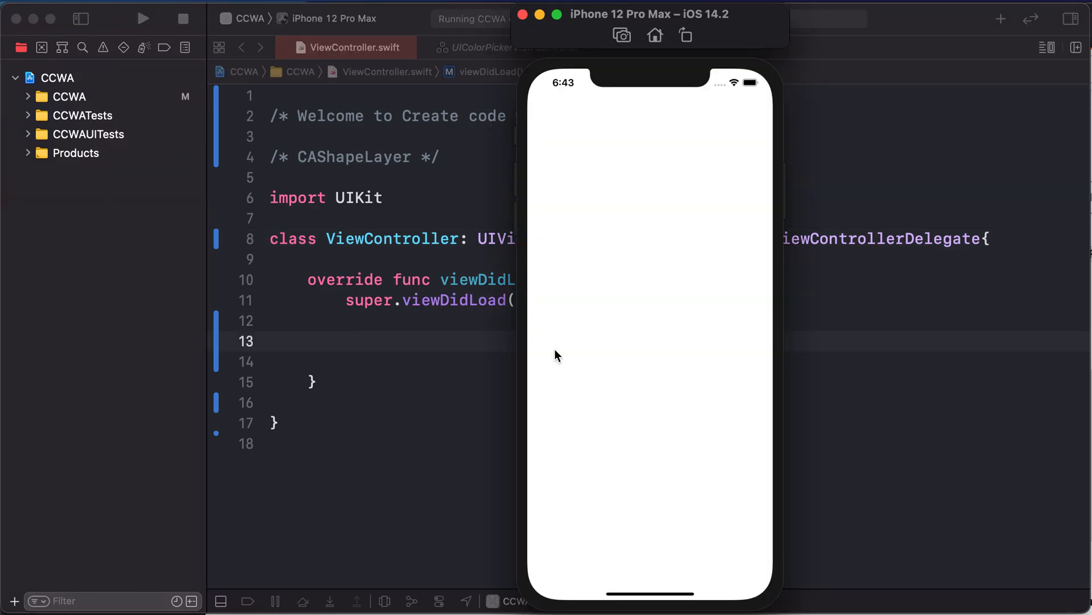
mouse_move(675, 467)
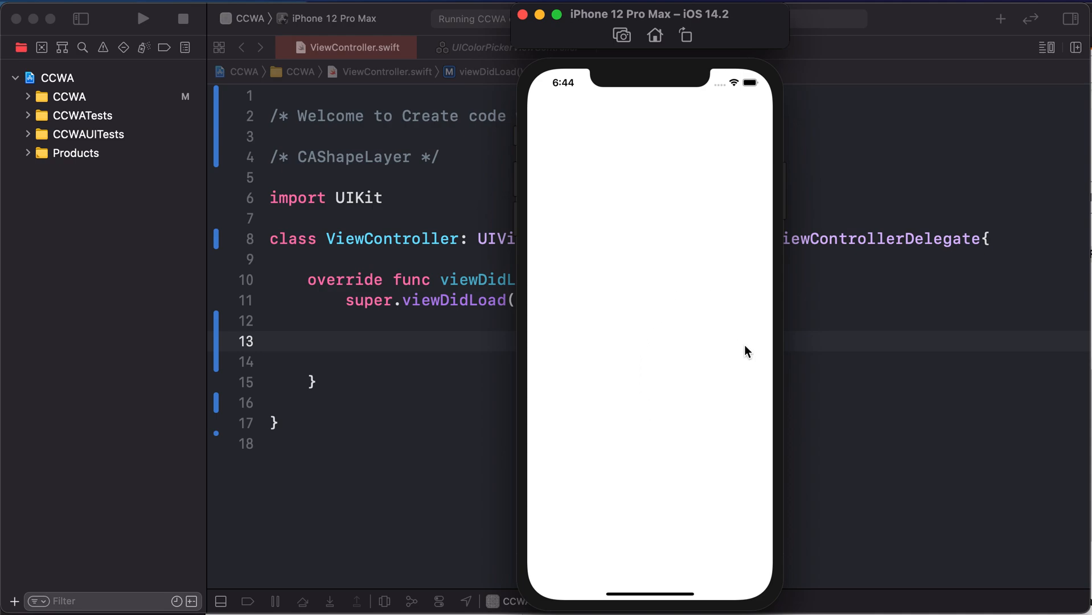
mouse_move(725, 320)
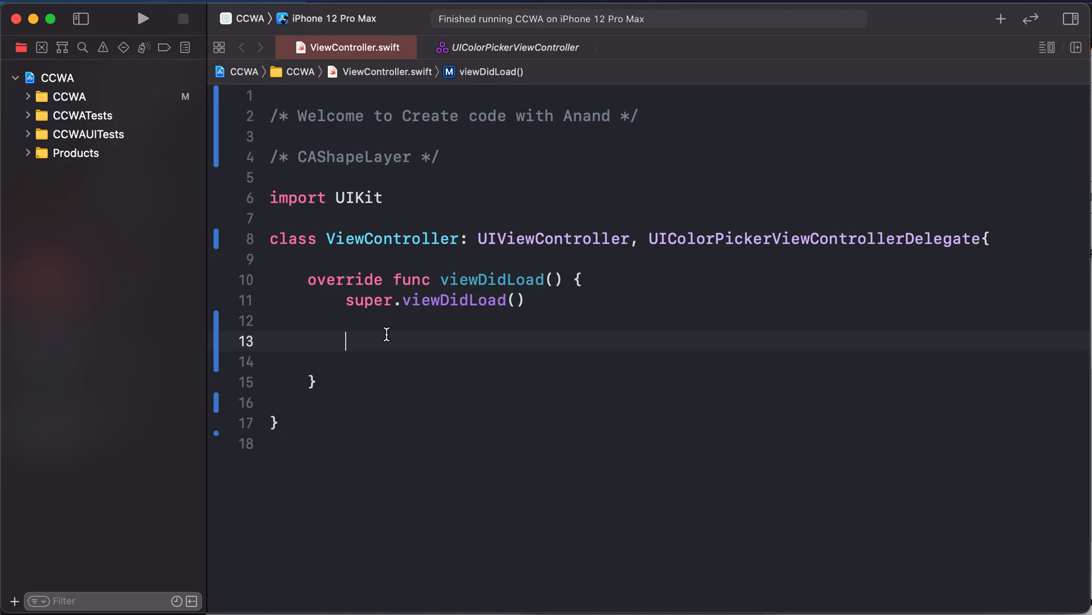
text(let)
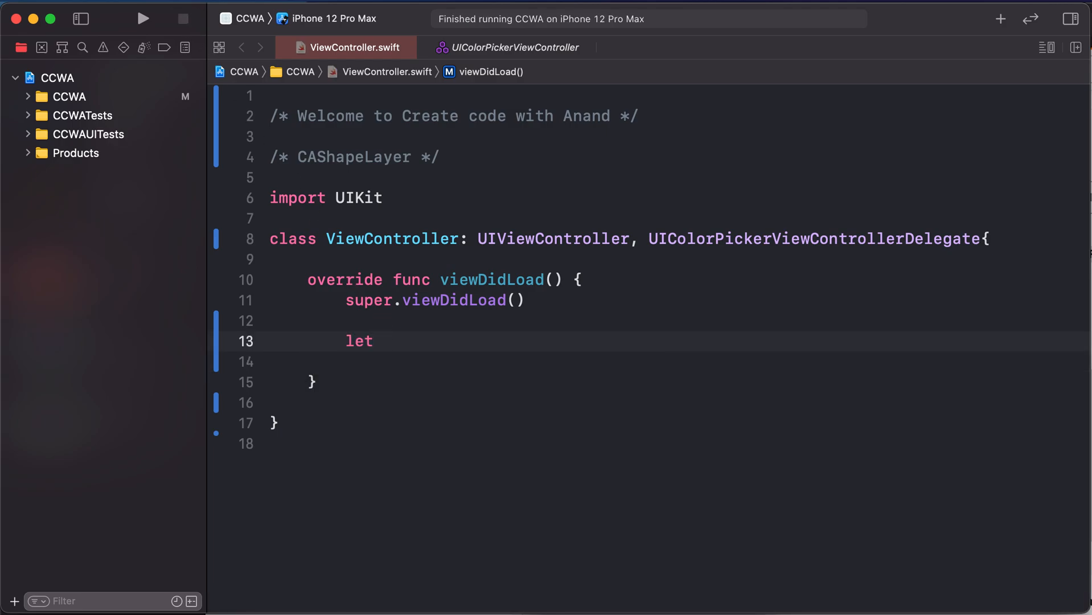
text(circ)
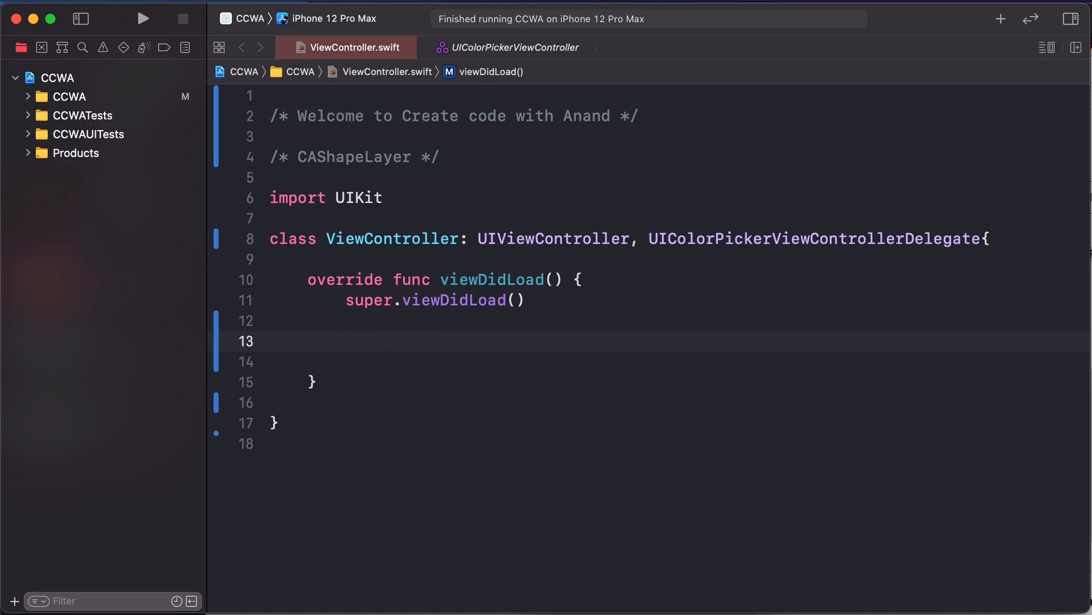
Declare 'let shapeLayer = CAShapeLayer()' and start a 'shapeLayer.path' line below it
text(let)
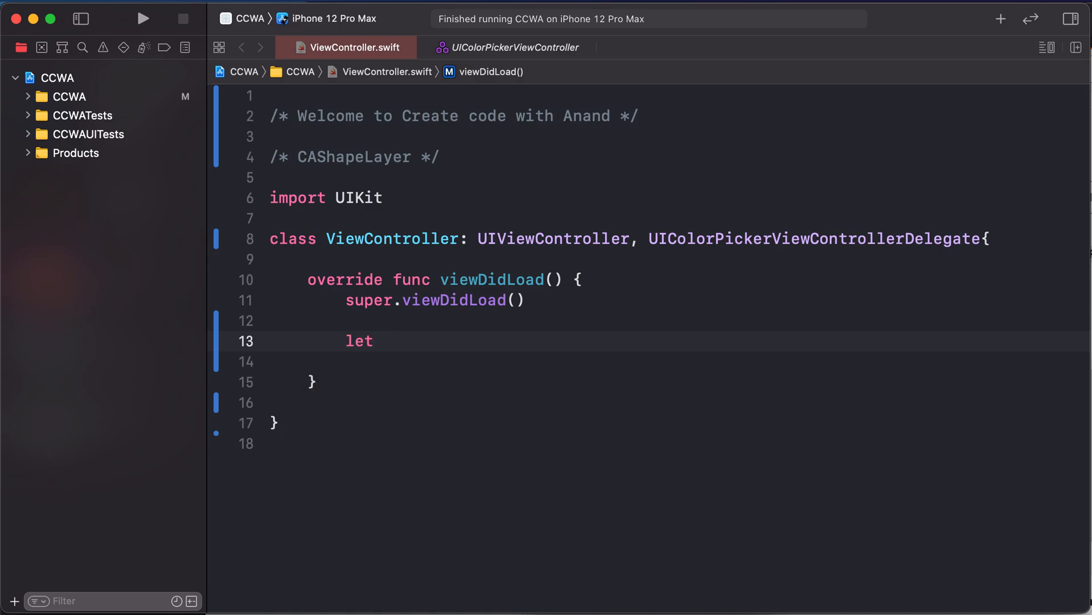
text(sha)
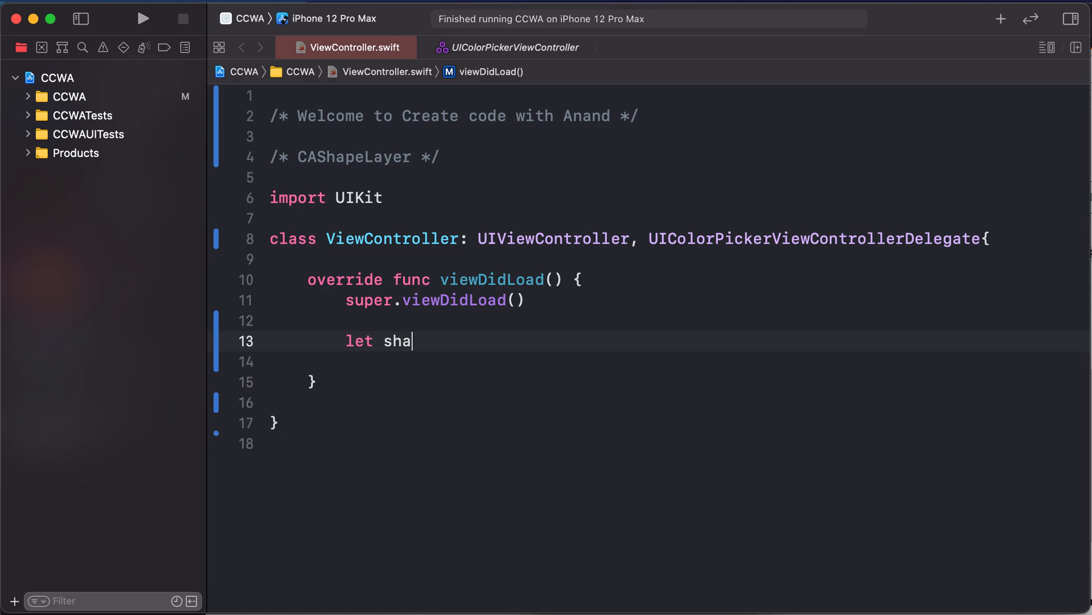
text(peLayer =)
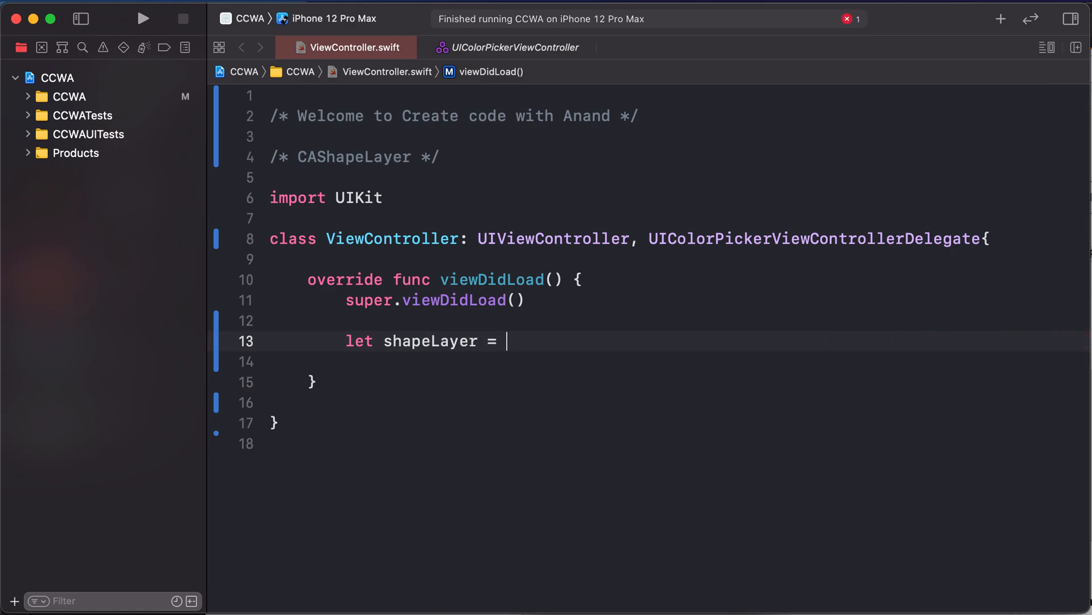
text(CAShapeLayer()
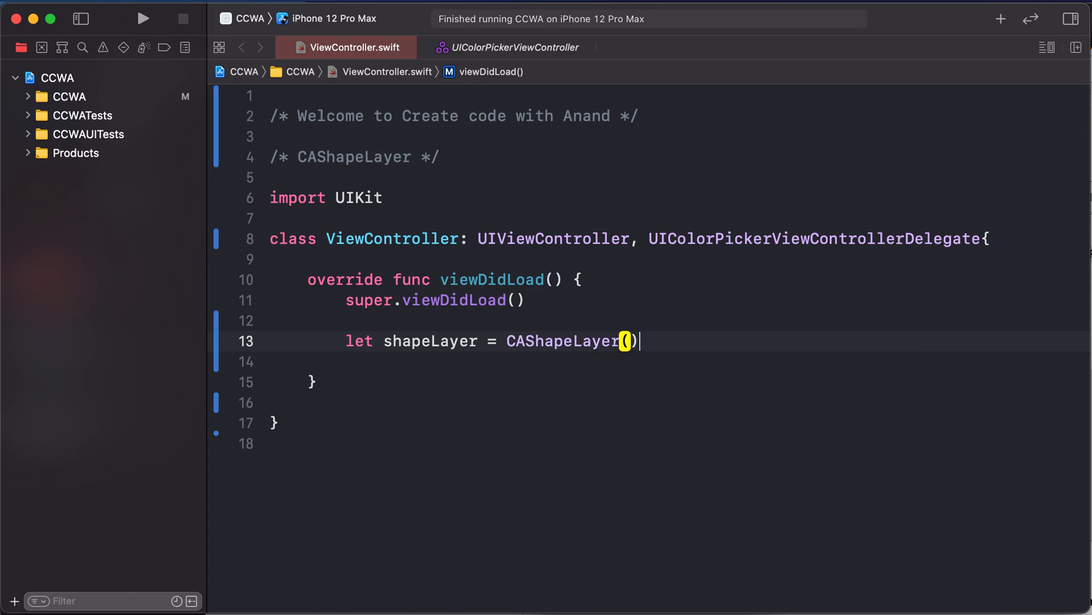
text(shapeLayer.)
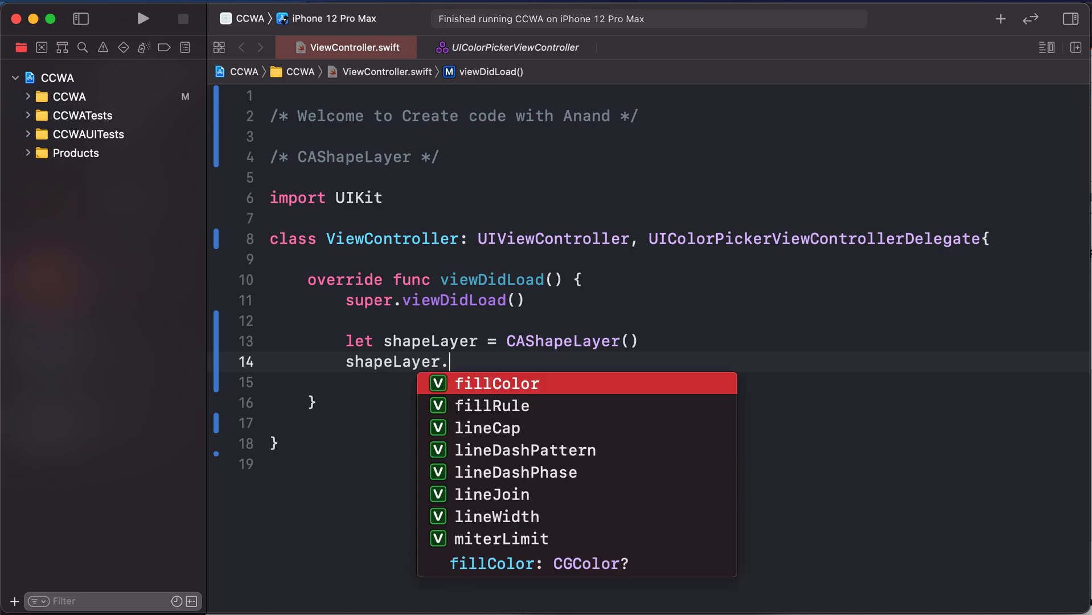
text(path)
text(let)
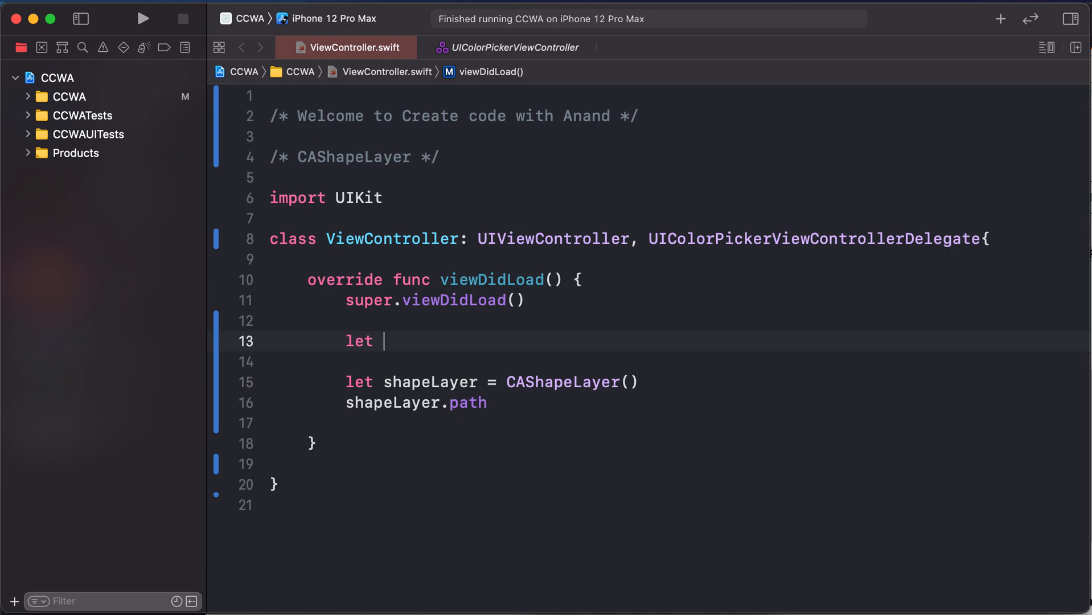
Declare circlePath as a UIBezierPath using the arcCenter/radius/angles/clockwise initializer
text(circlePath =)
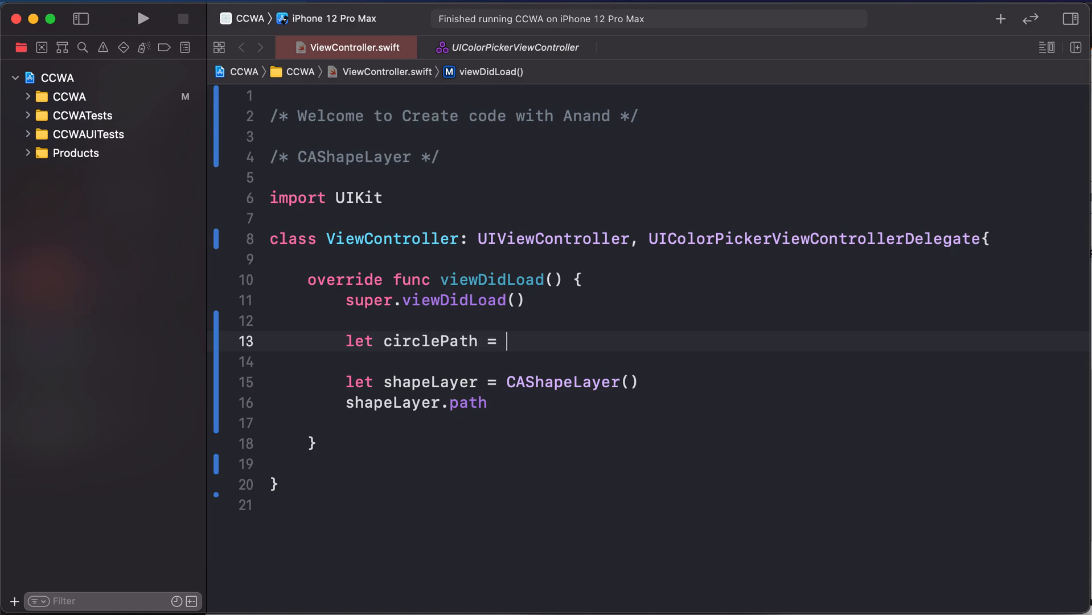
text(UI)
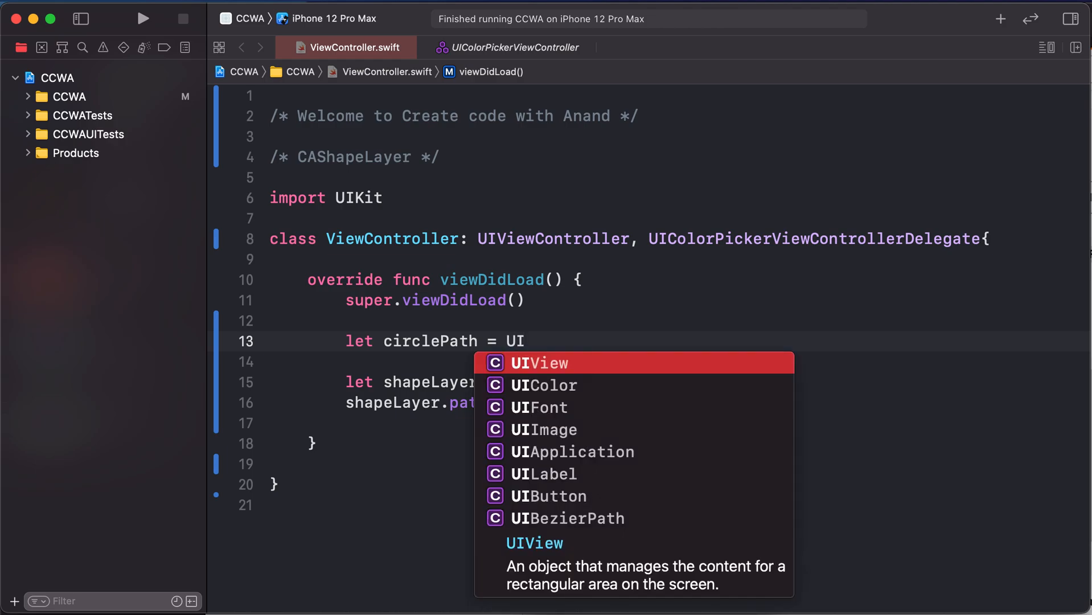
text(B)
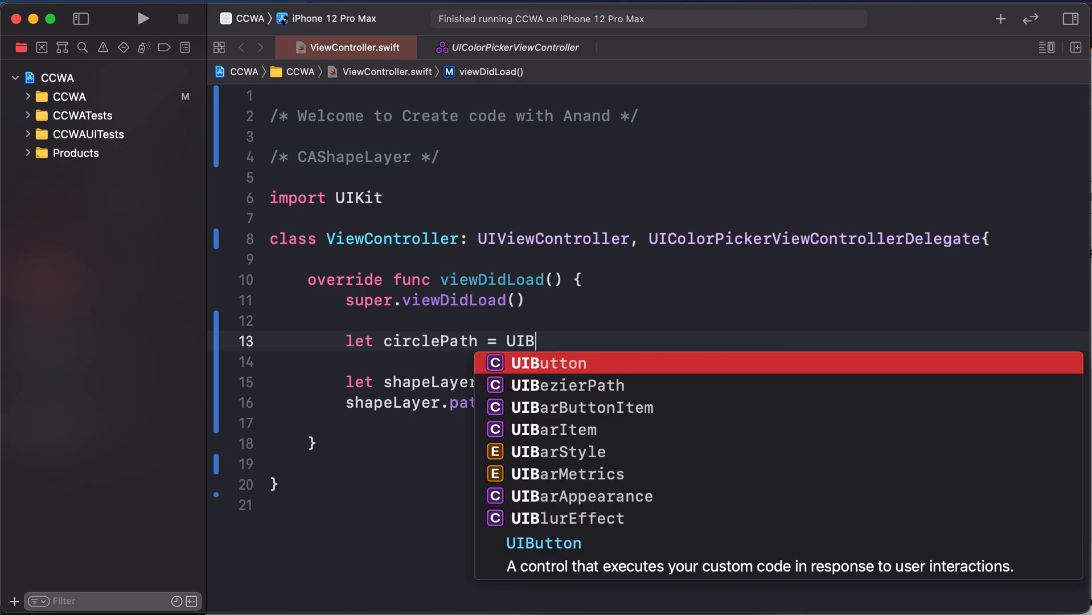
text(ezierPath(a)
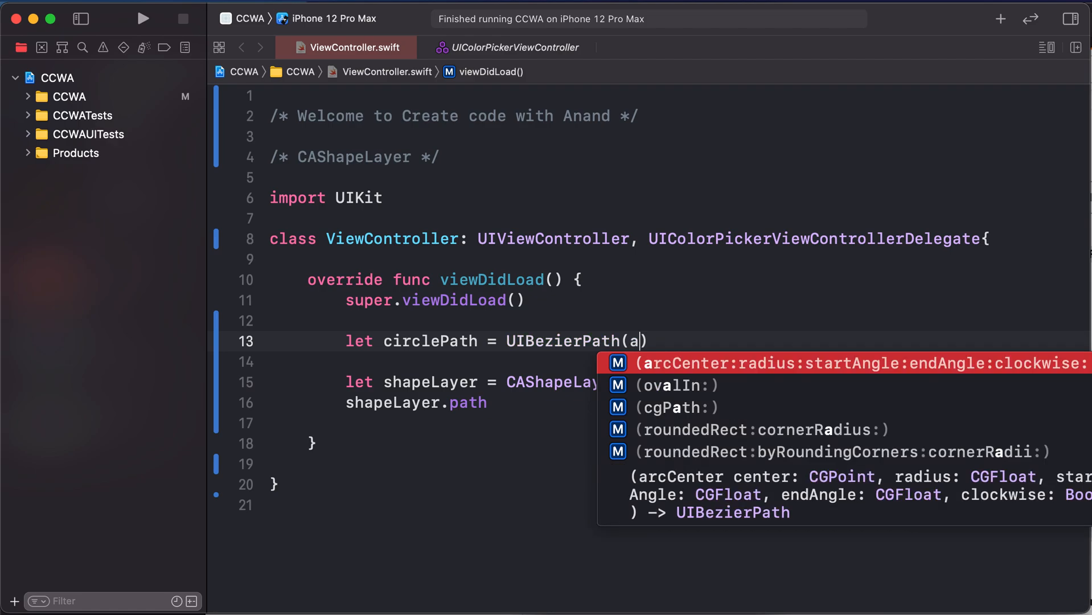
click(836, 363)
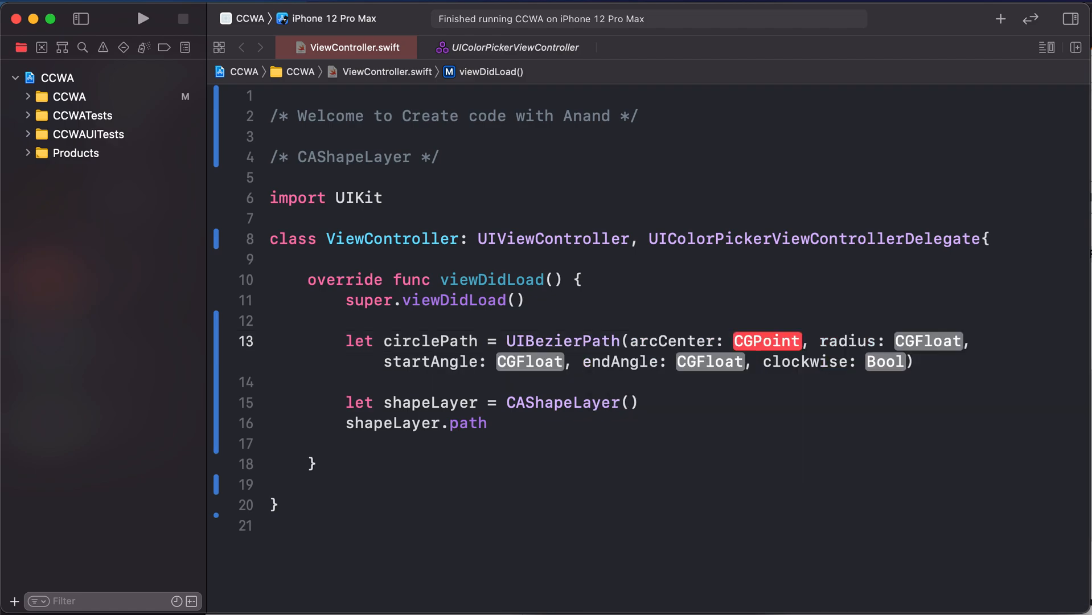
Fill the arc arguments: centre view.center, radius 100, start 0, end .pi * 2, clockwise true
text(view.center)
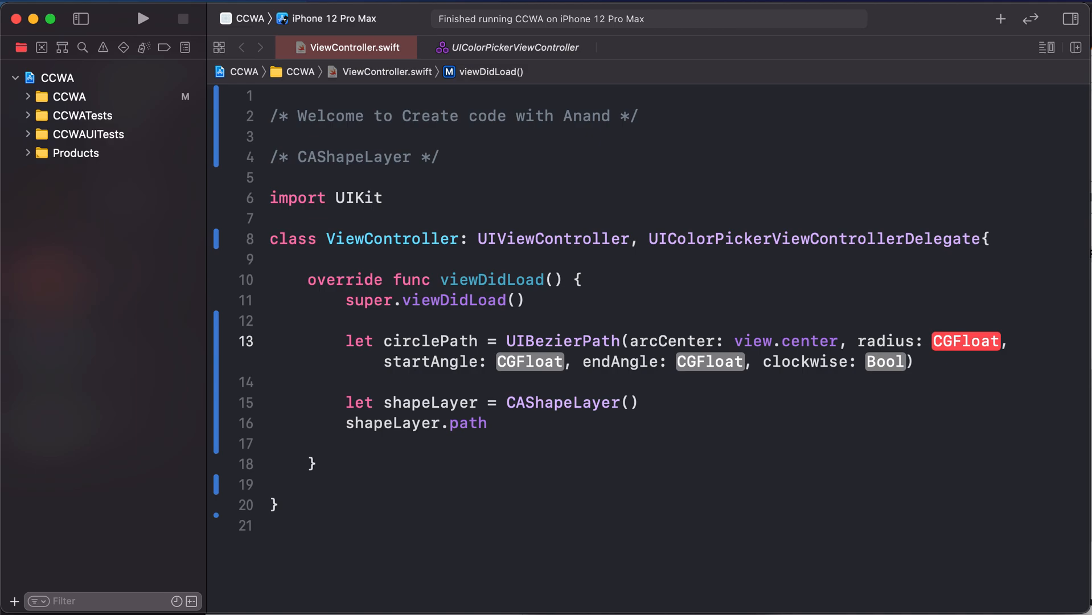
text(C)
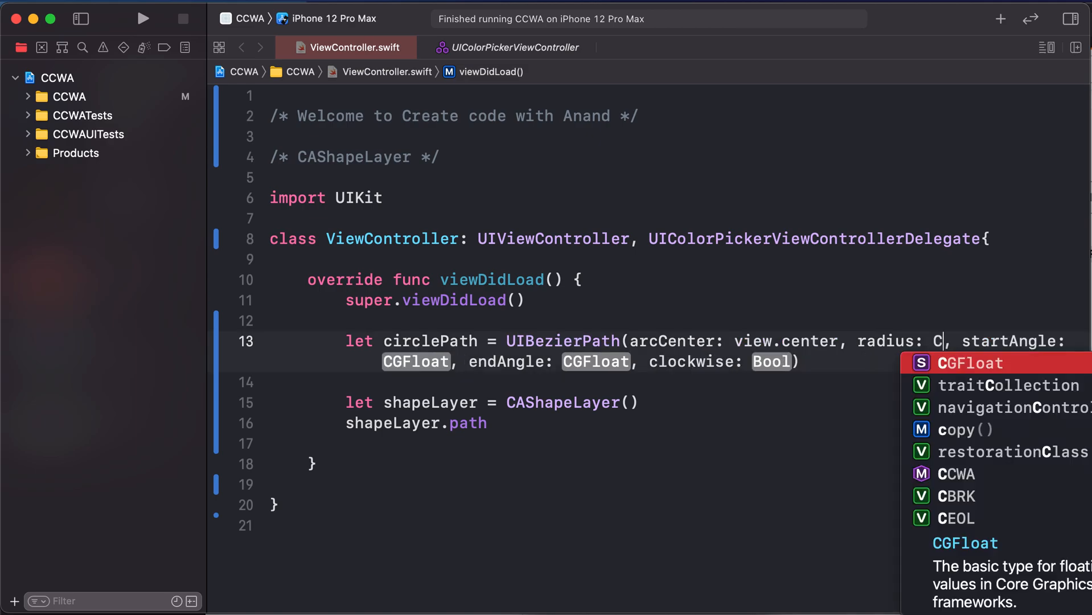
text(50)
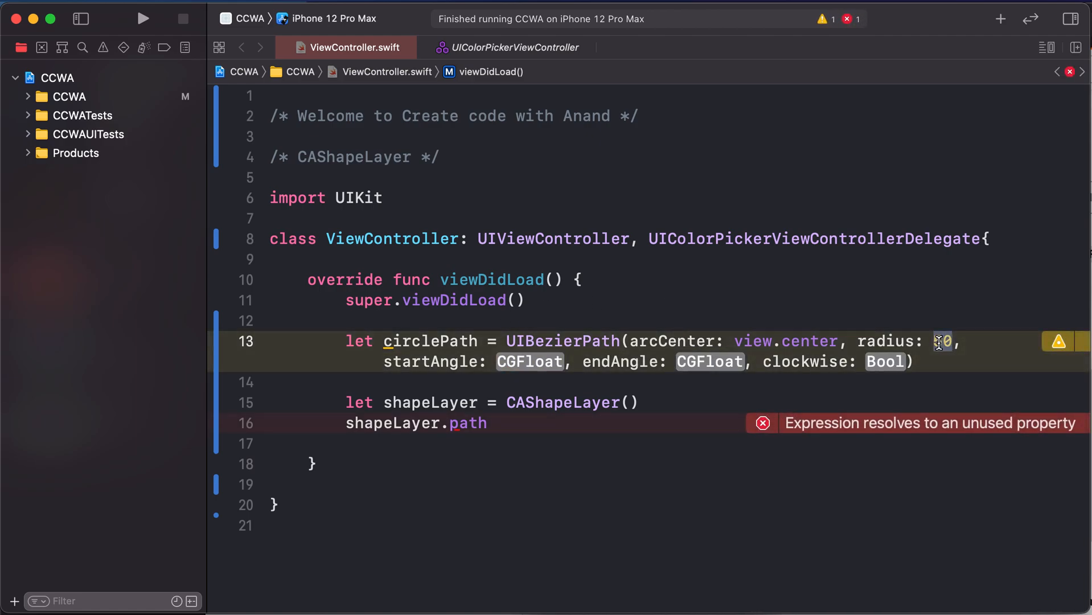
text(100)
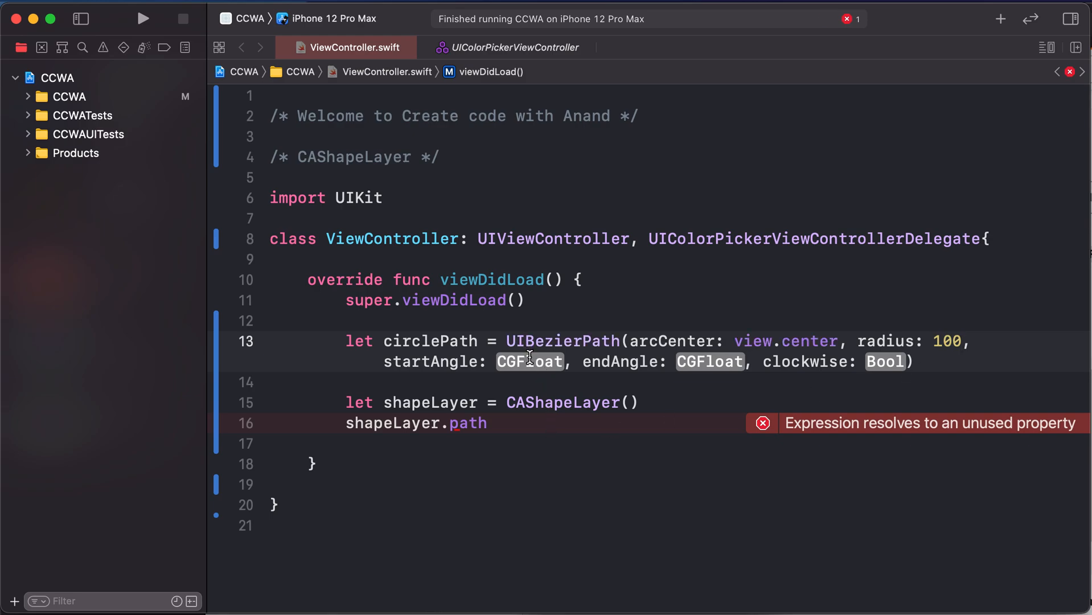
text(0)
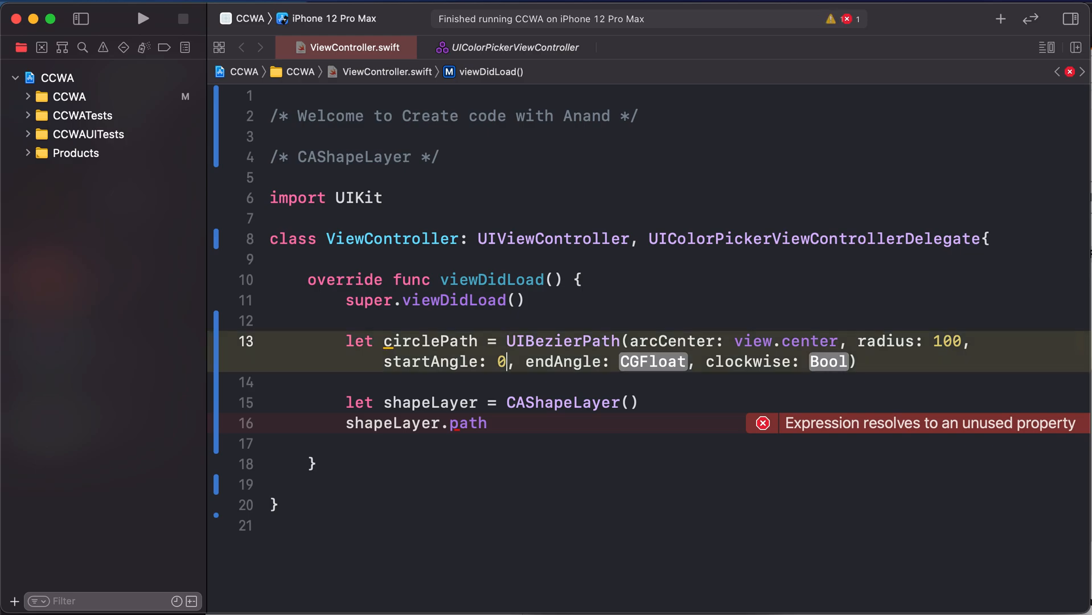
text(.pi *)
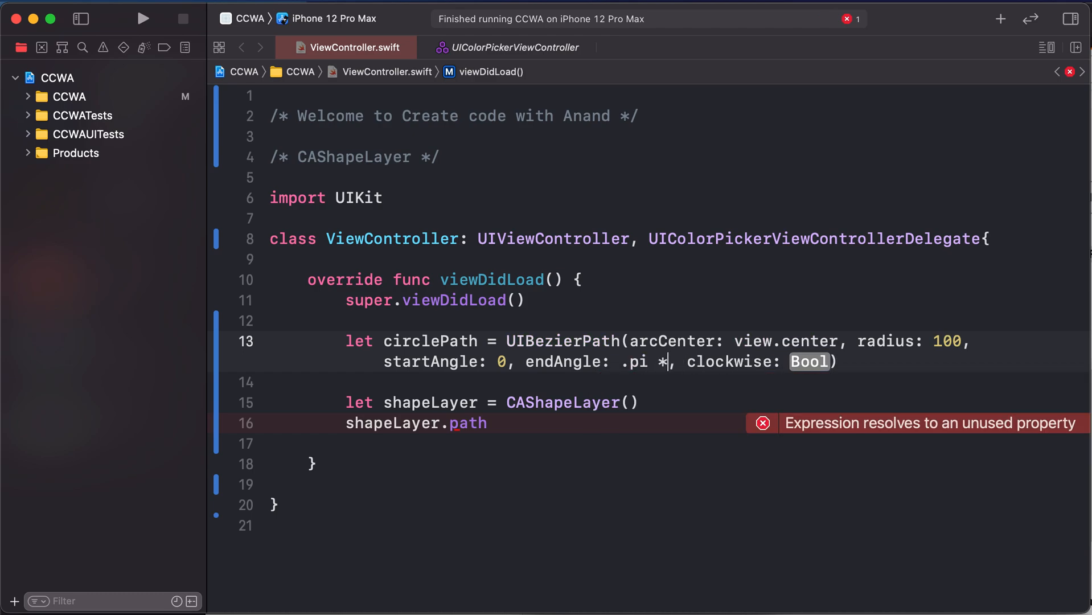
text(2)
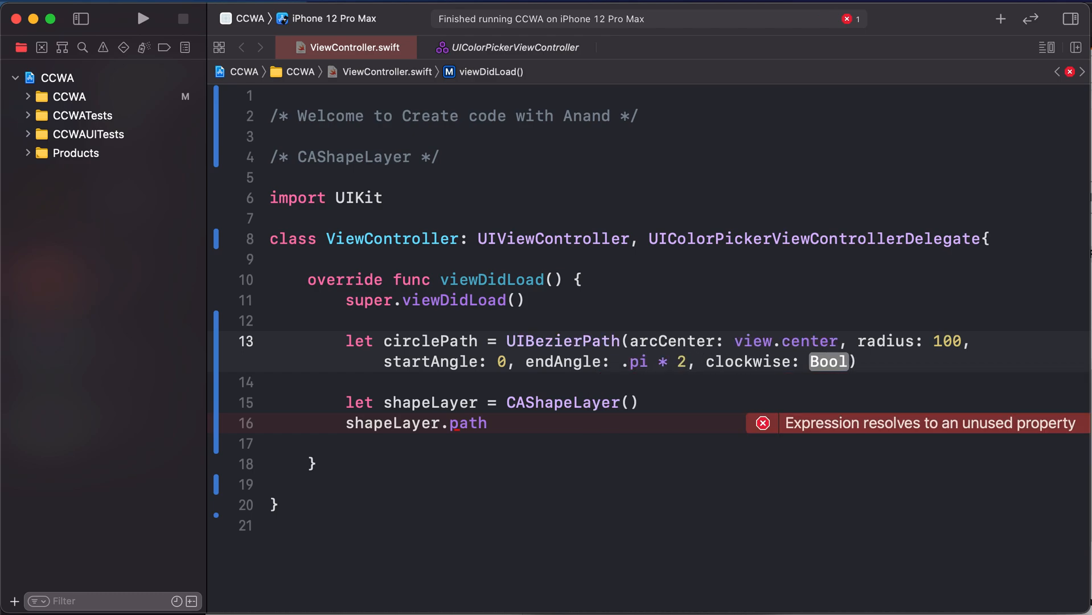
text(true)
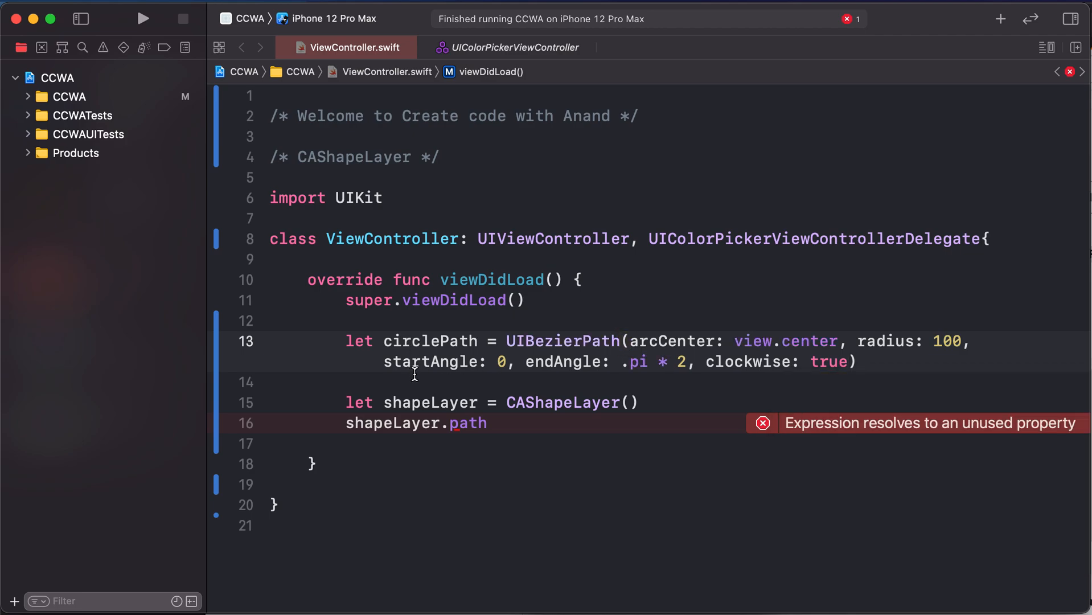
Set shapeLayer.path to circlePath.cgPath
text(cir)
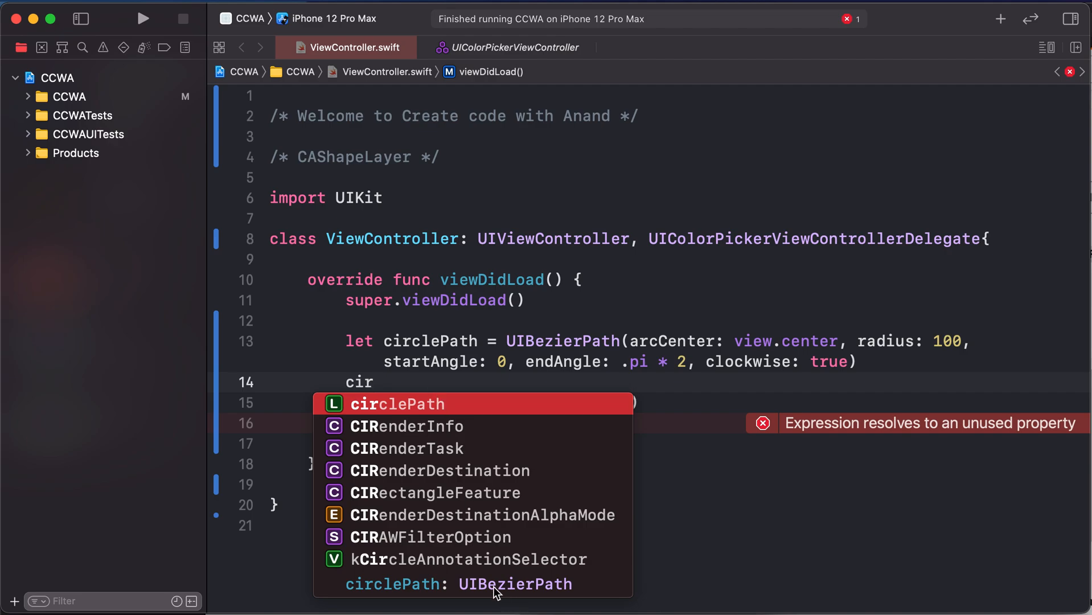
key(backspace)
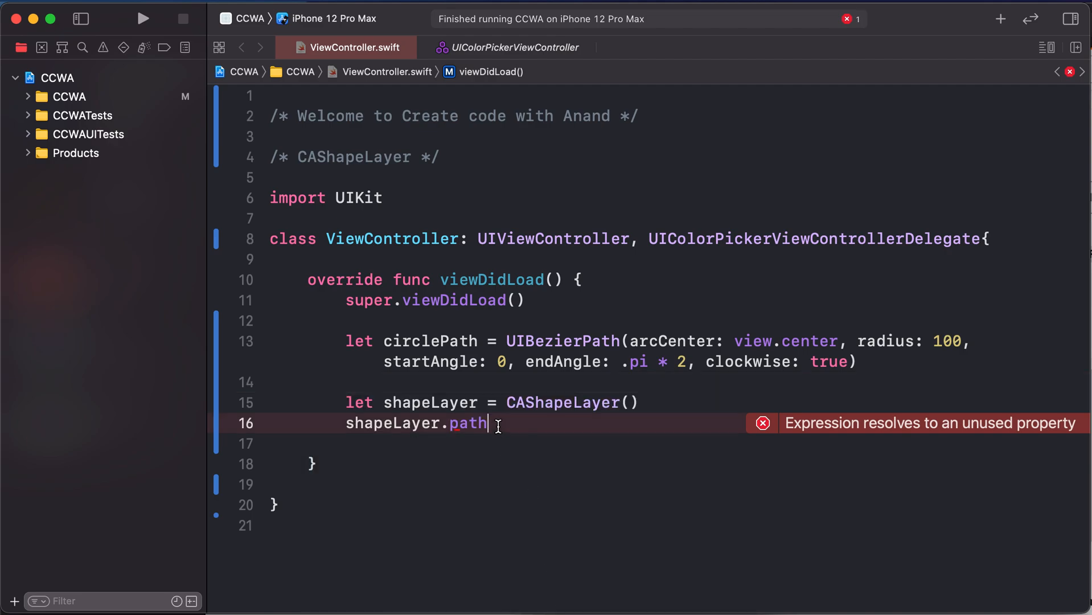
text(= circlePath.)
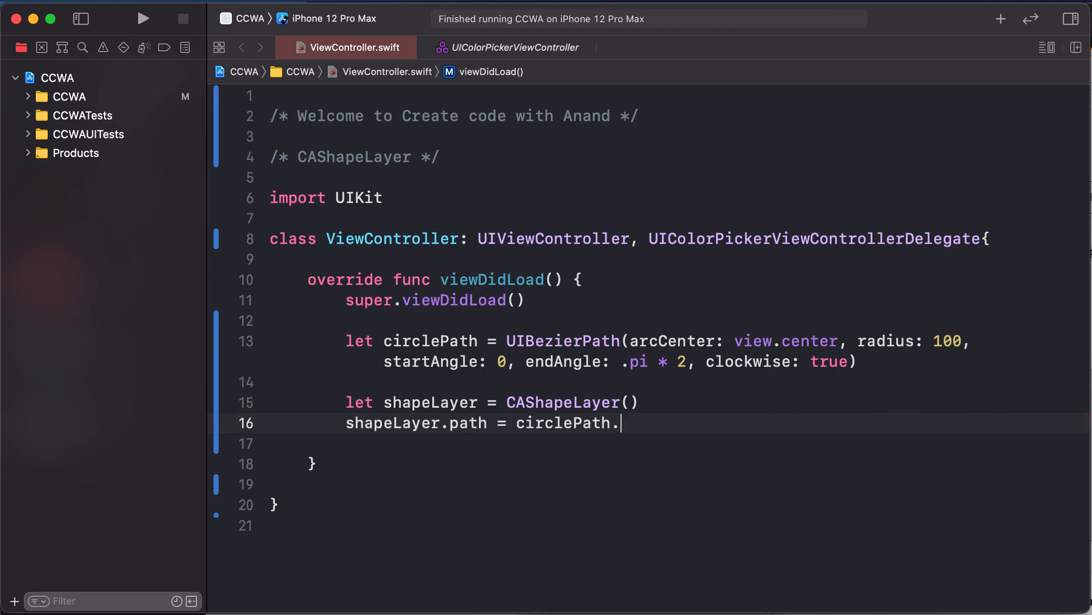
text(cgPath)
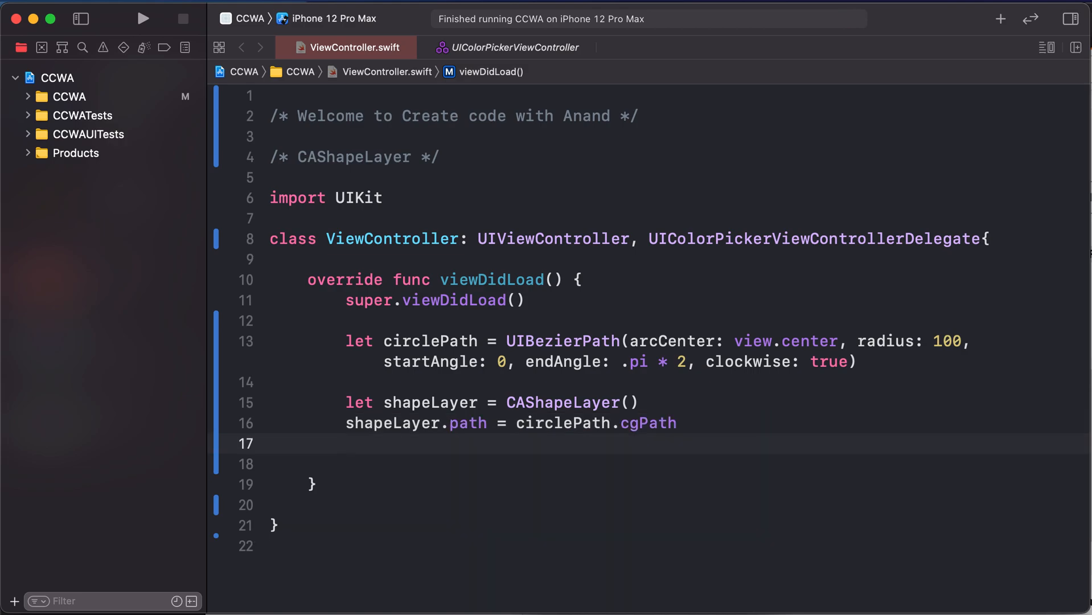
Give shapeLayer a clear fillColor and a red strokeColor using UIColor cgColors
text(shapeLayer.fillColor = .)
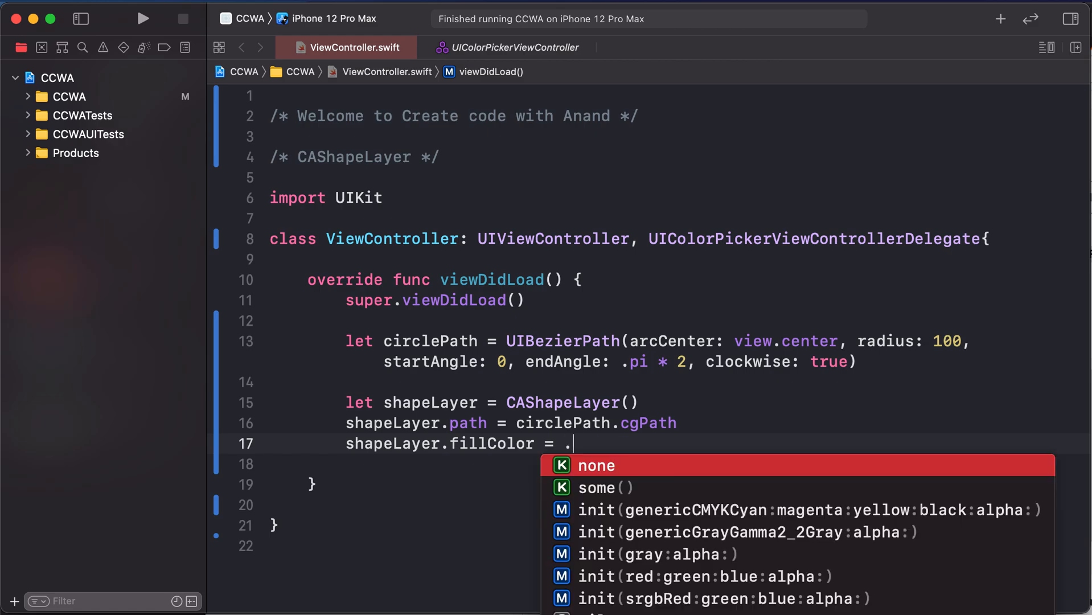
key(backspace)
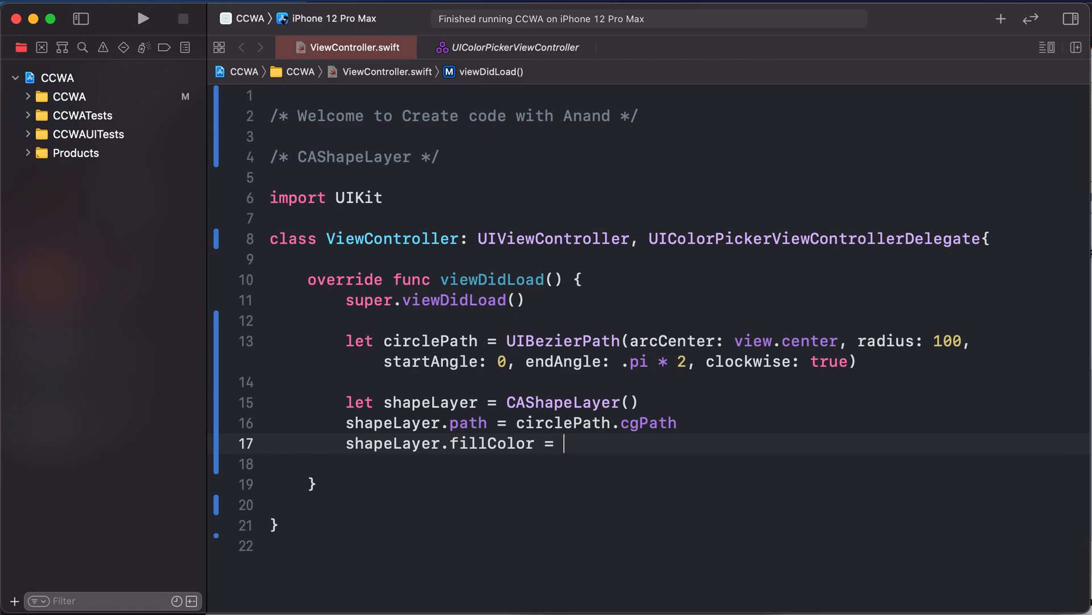
text(UIColor.clear.cgColor)
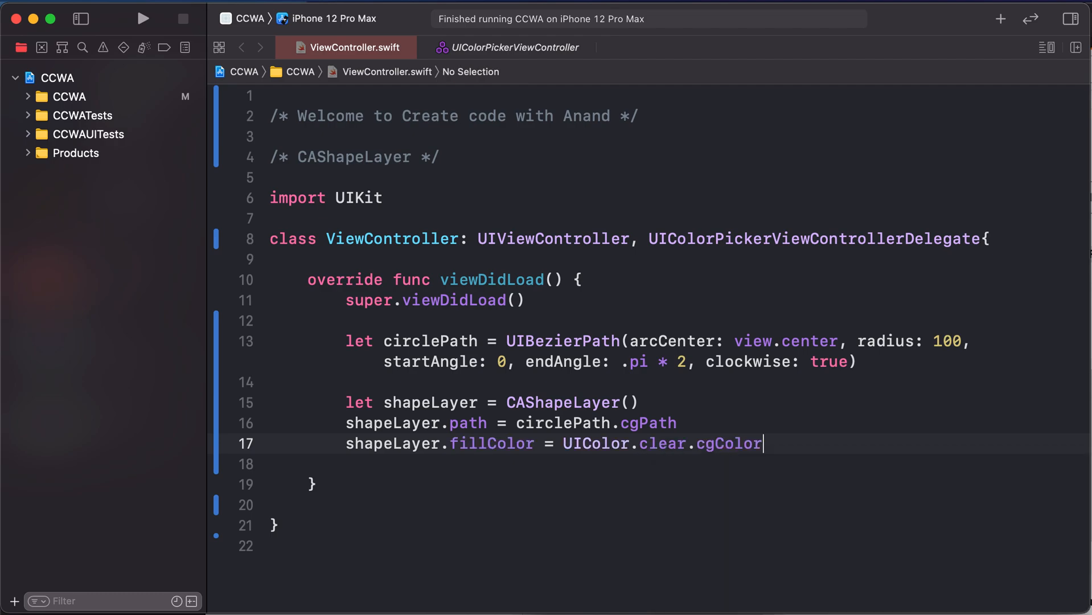
text(shapeLayer)
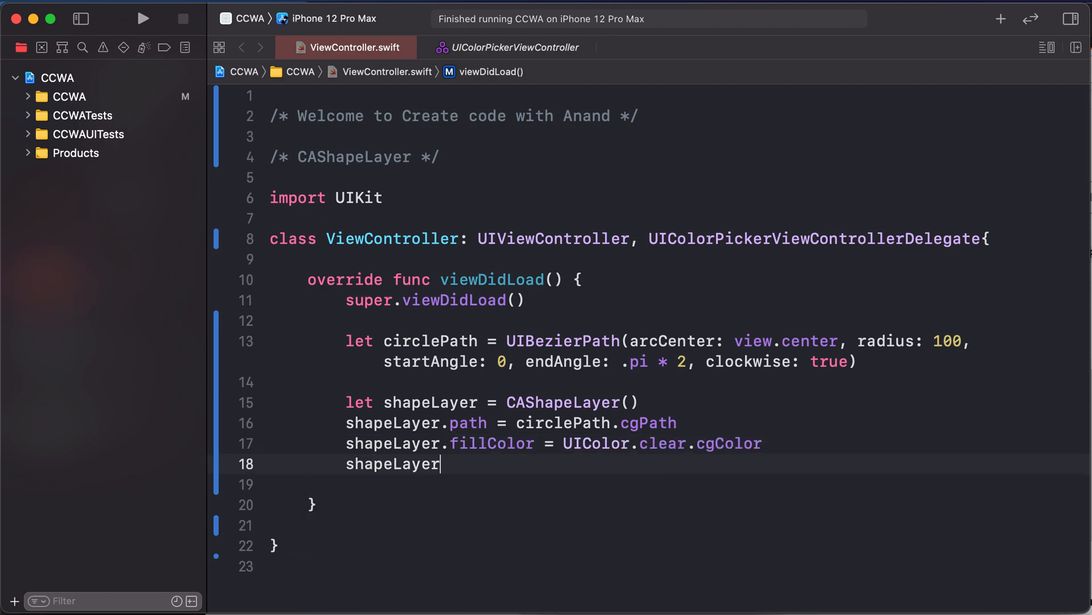
text(.sto)
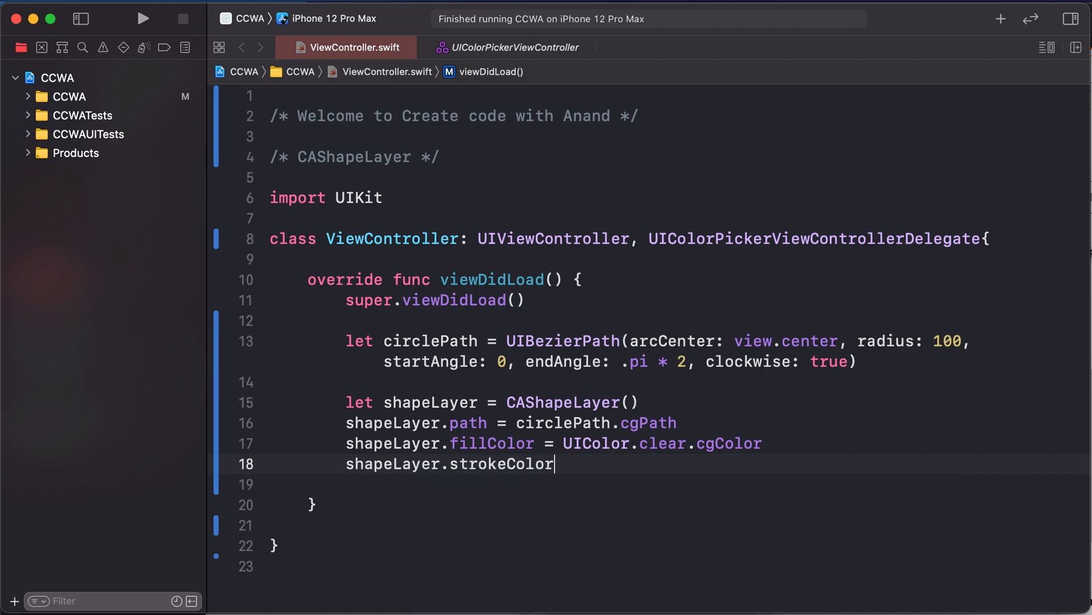
text(=)
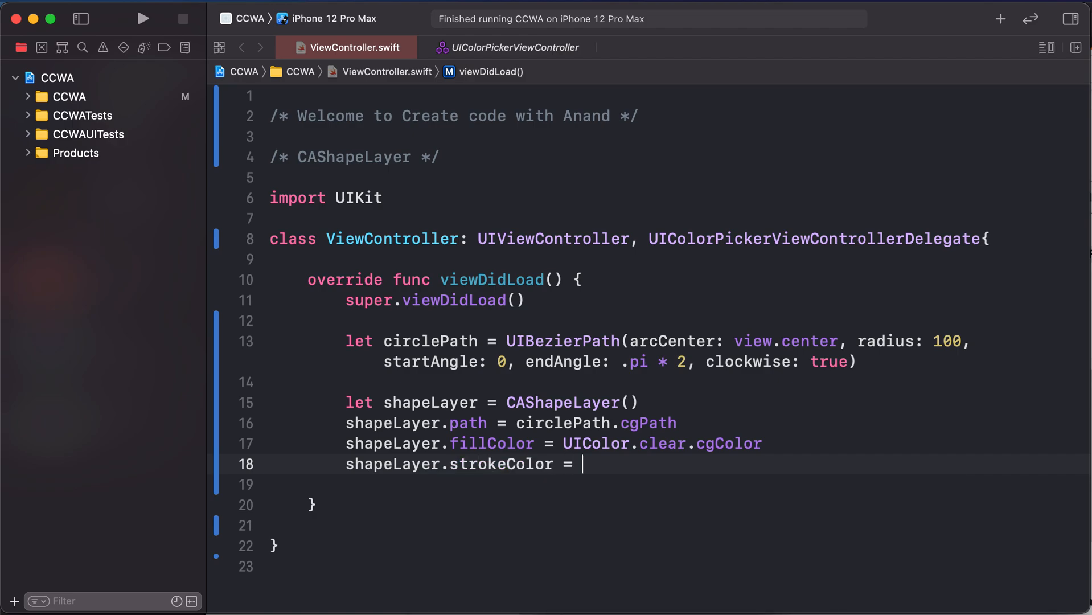
text(UIColor.red.cgColor)
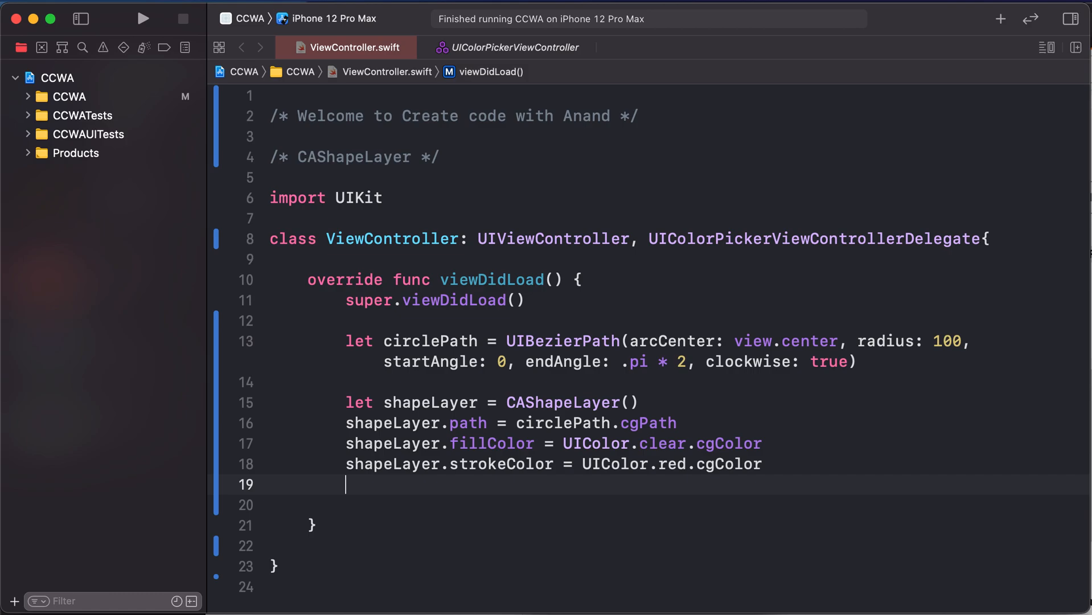
Set lineWidth 10, add shapeLayer to view.layer as a sublayer, and run the app
text(shapeLayer)
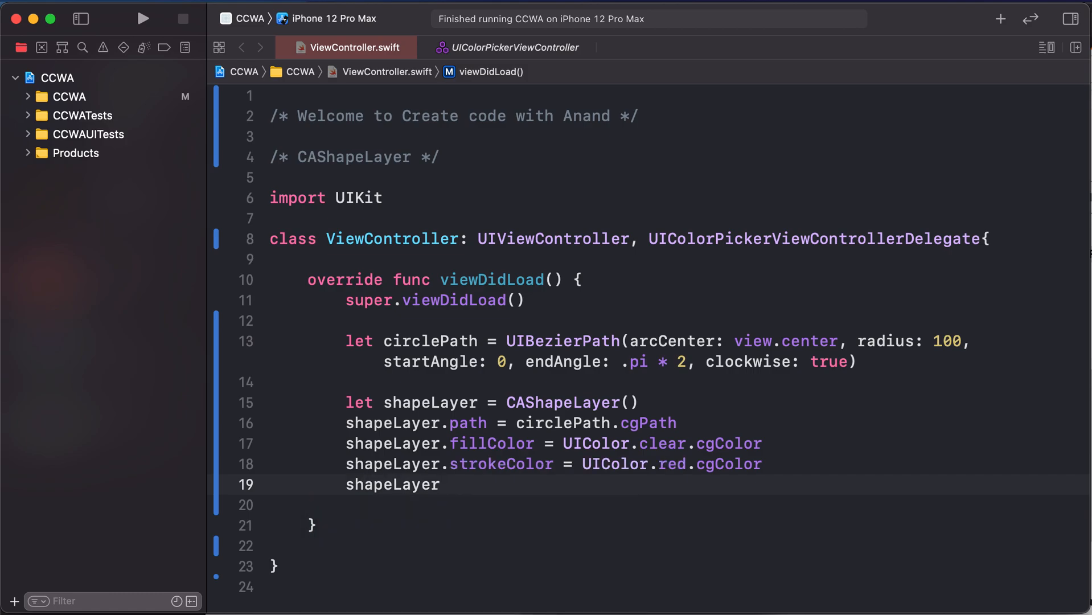
text(.lineWidth = 10)
click(679, 505)
text(view)
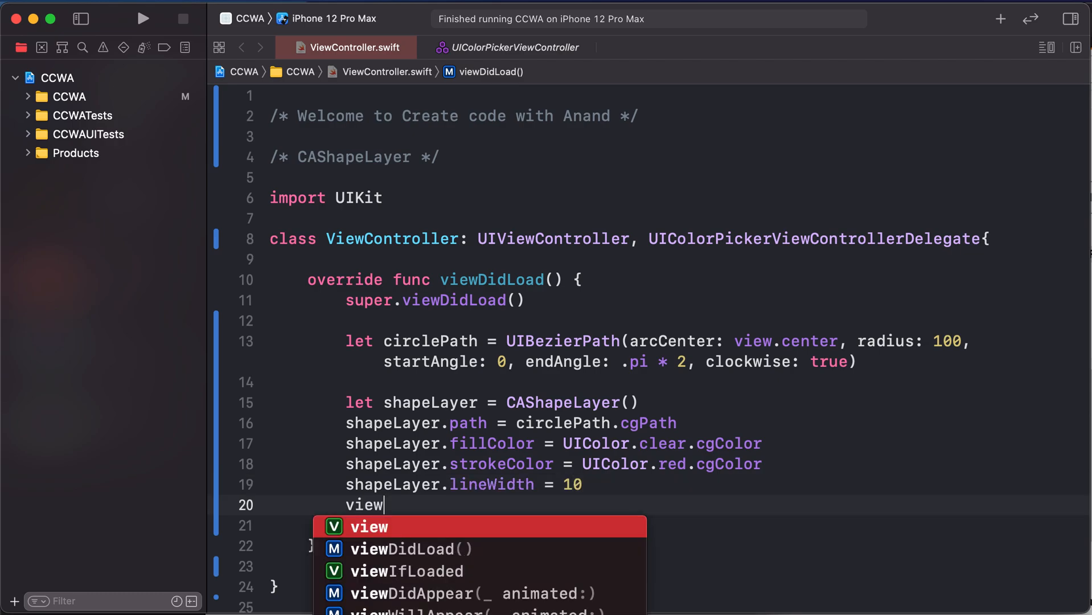
text(.layer.a)
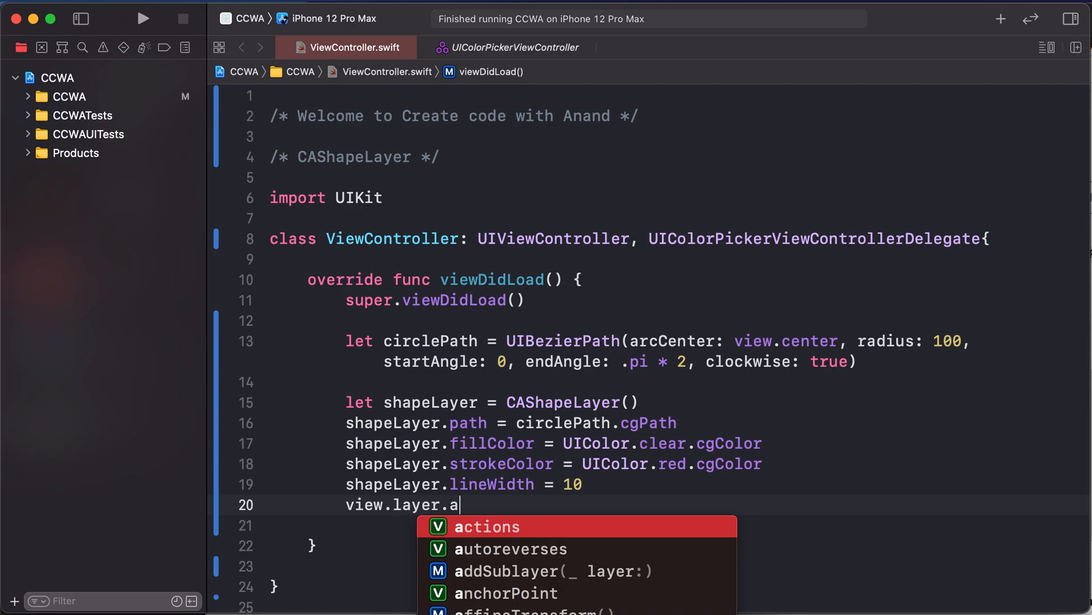
click(552, 571)
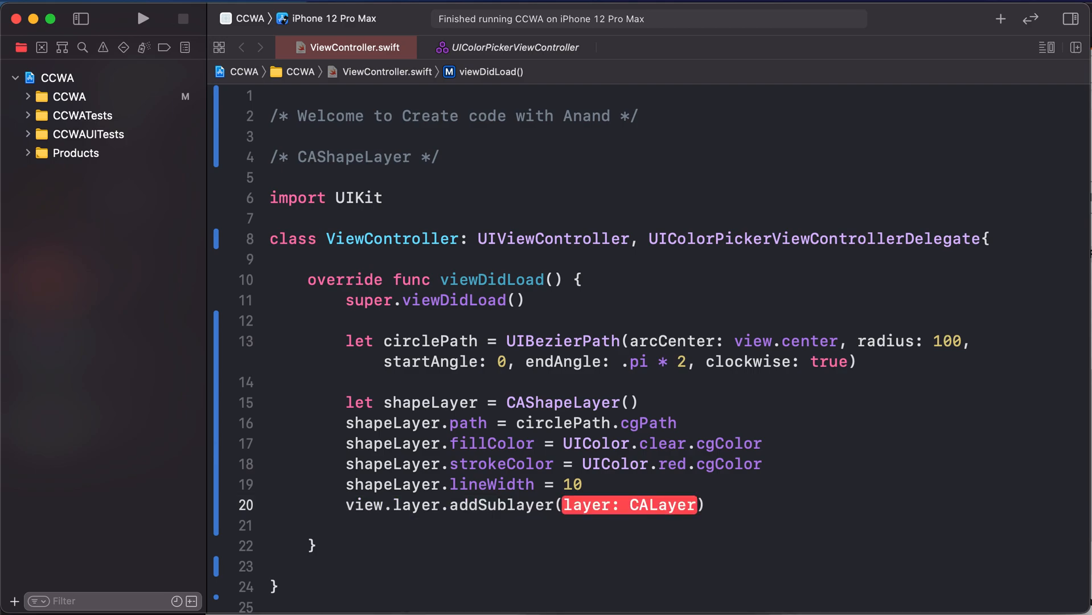
text(shapeLayer)
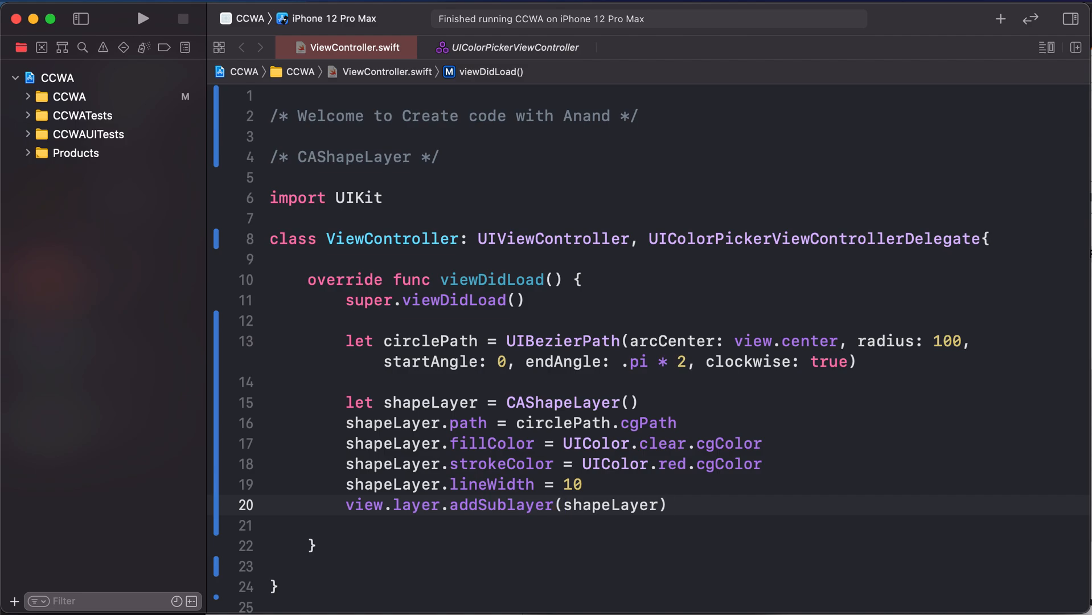
click(142, 19)
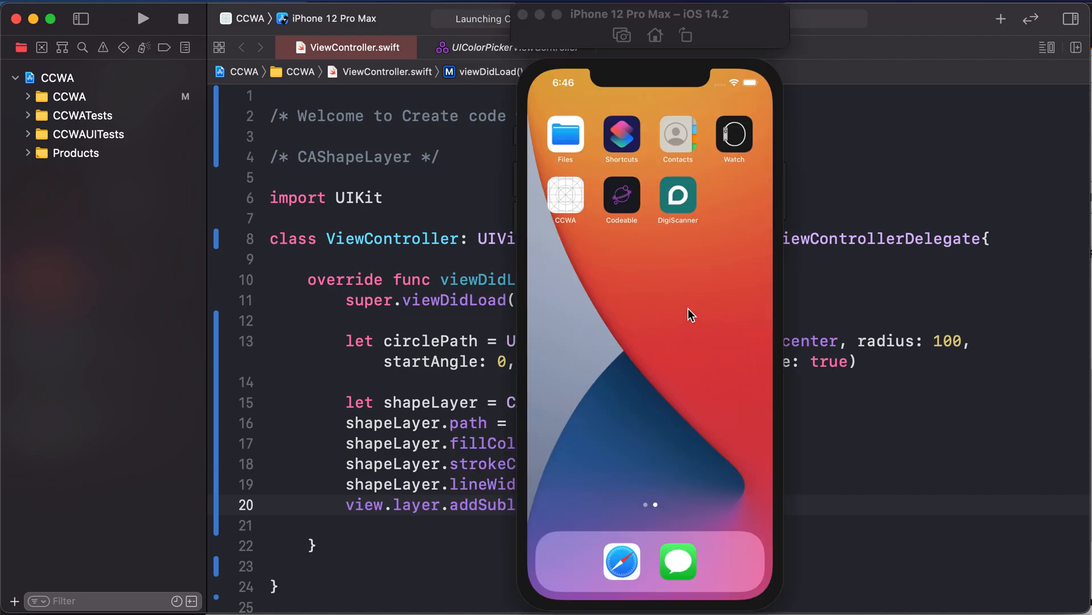
click(142, 19)
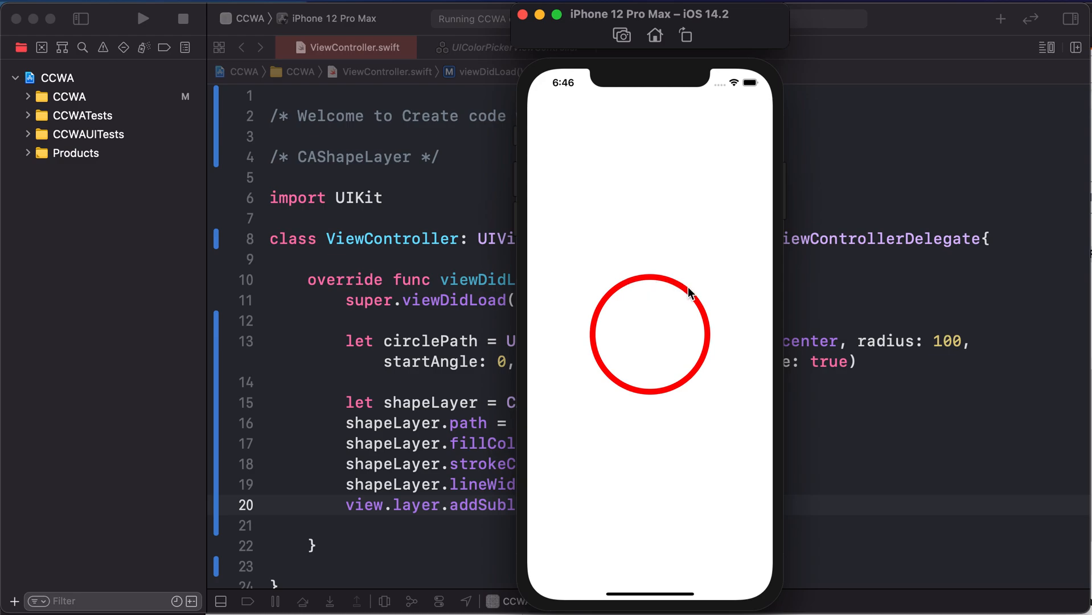
mouse_move(675, 279)
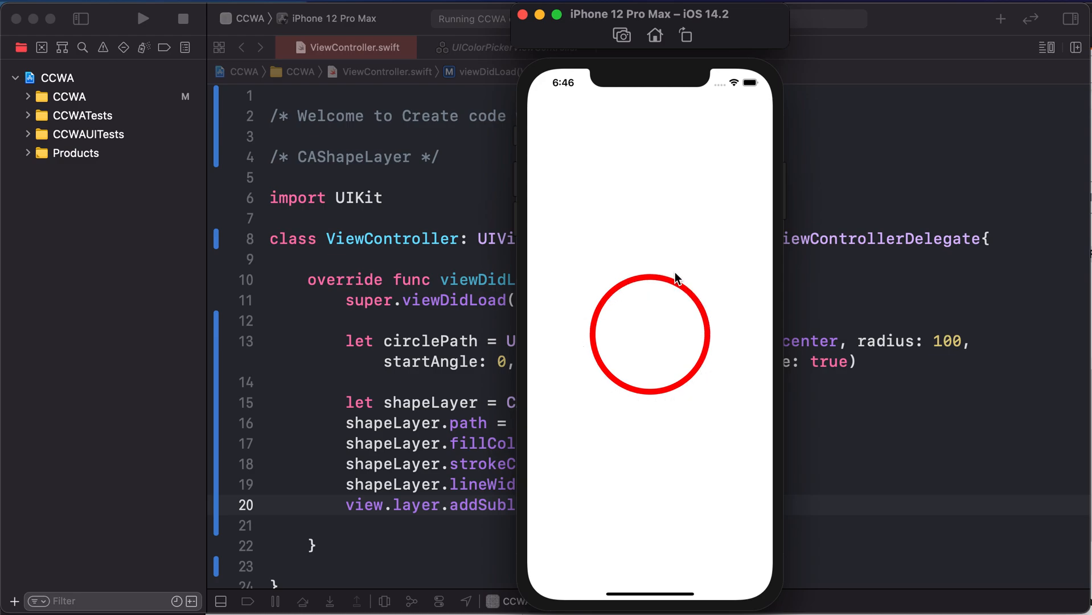
mouse_move(741, 491)
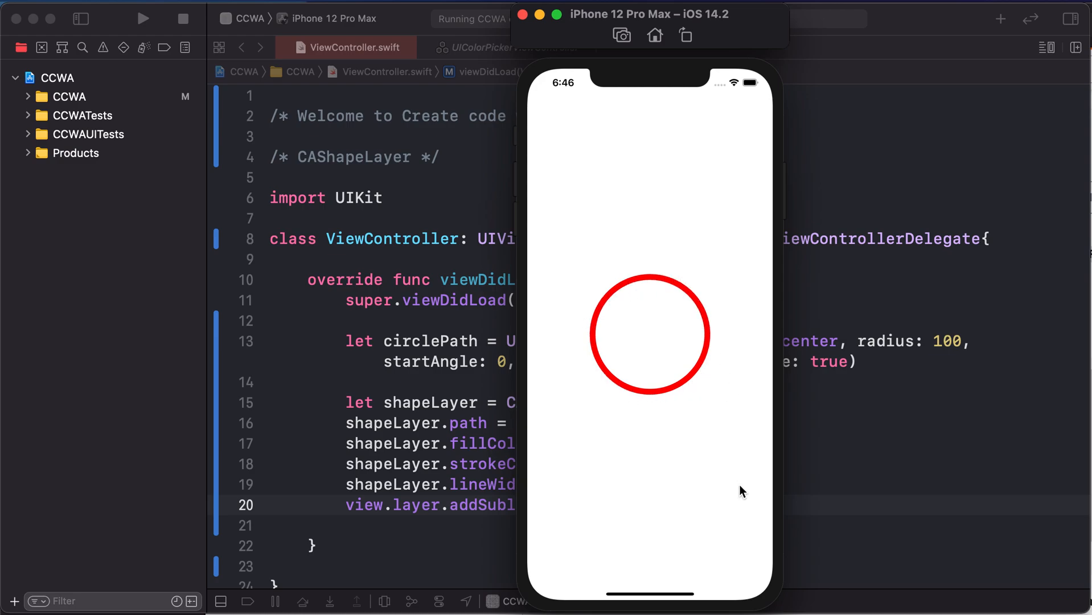
mouse_move(591, 53)
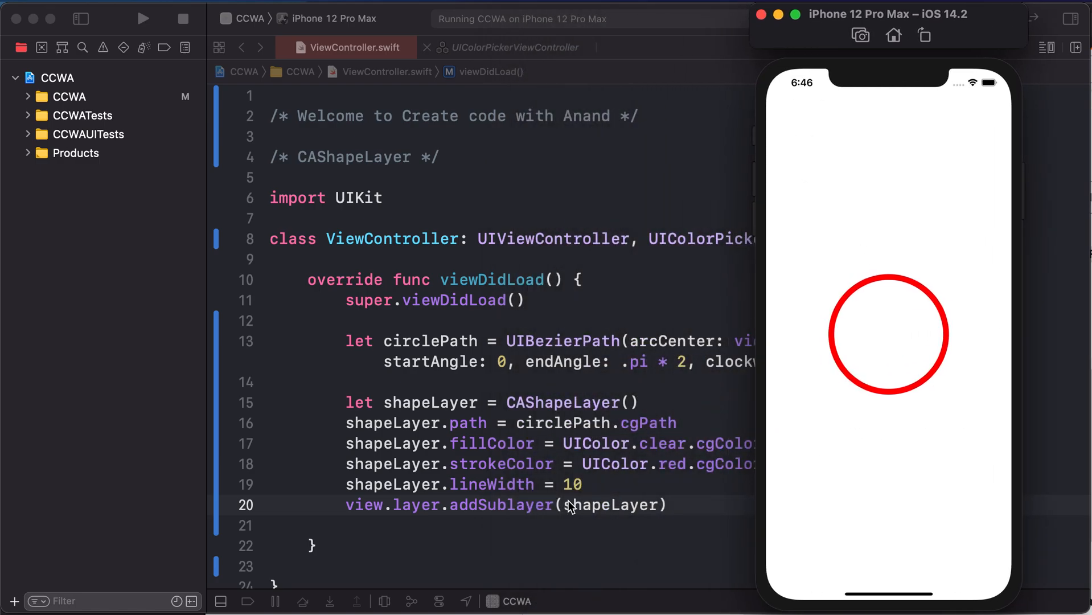
Change the fill colour from clear to blue and rerun the app in the simulator
double_click(661, 444)
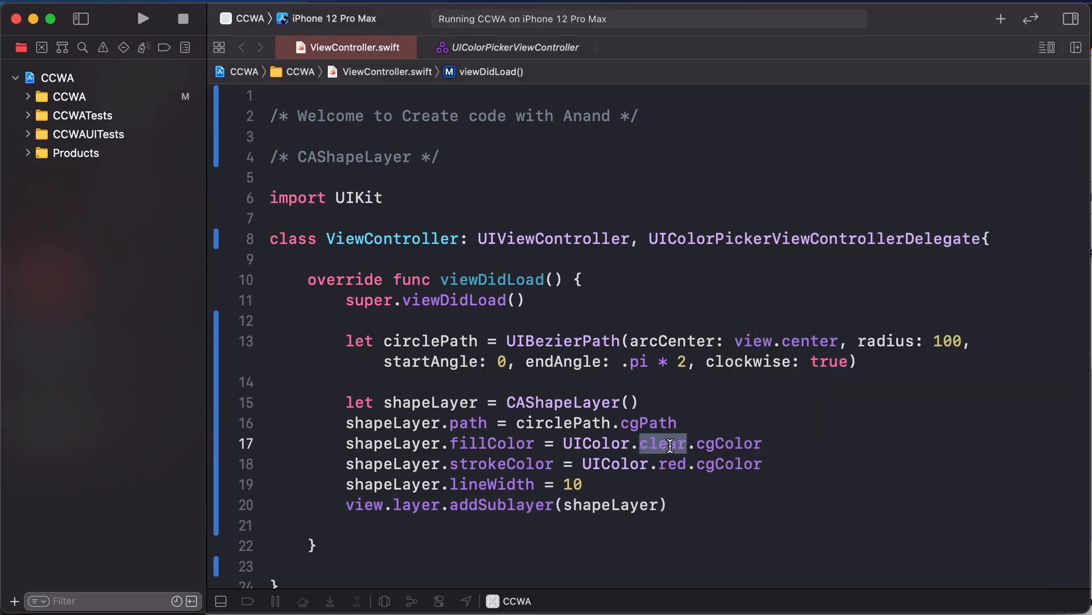
text(blue)
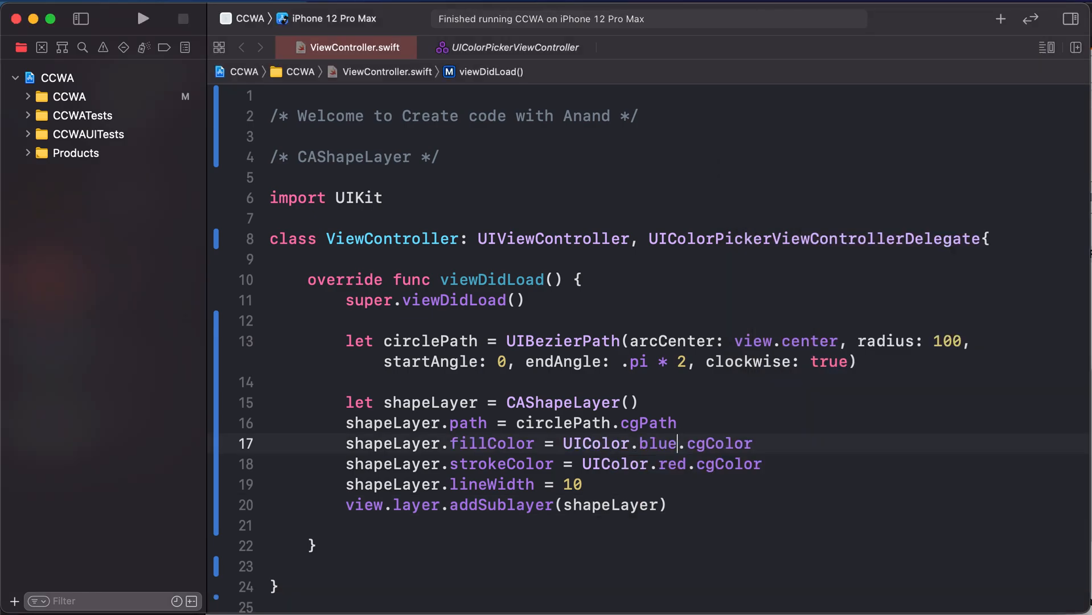
click(142, 20)
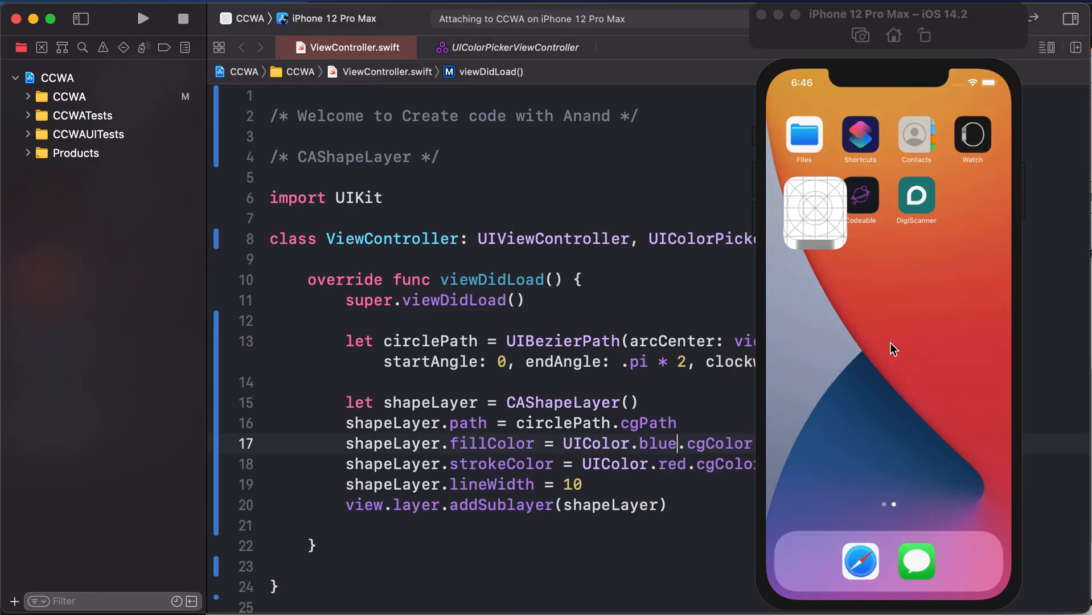
click(145, 19)
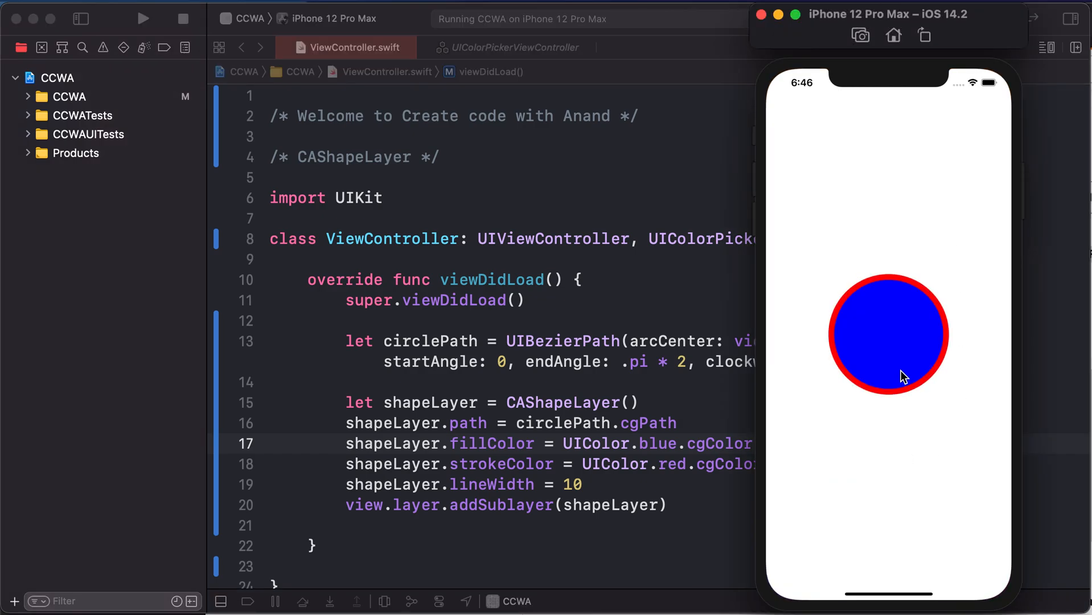
mouse_move(905, 323)
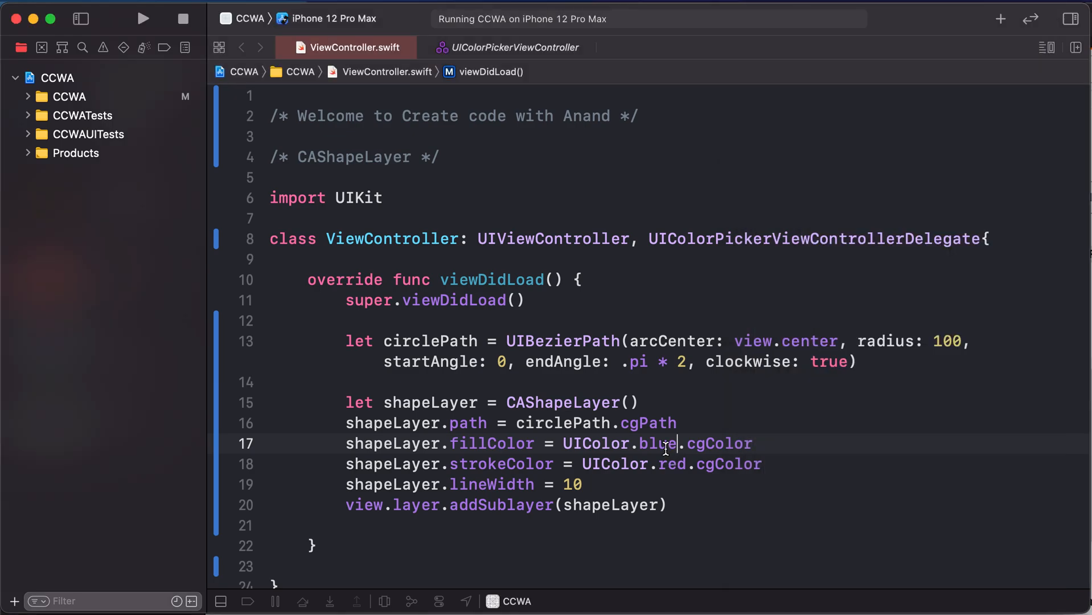
Change the stroke colour from red to orange and rerun the app in the simulator
double_click(671, 464)
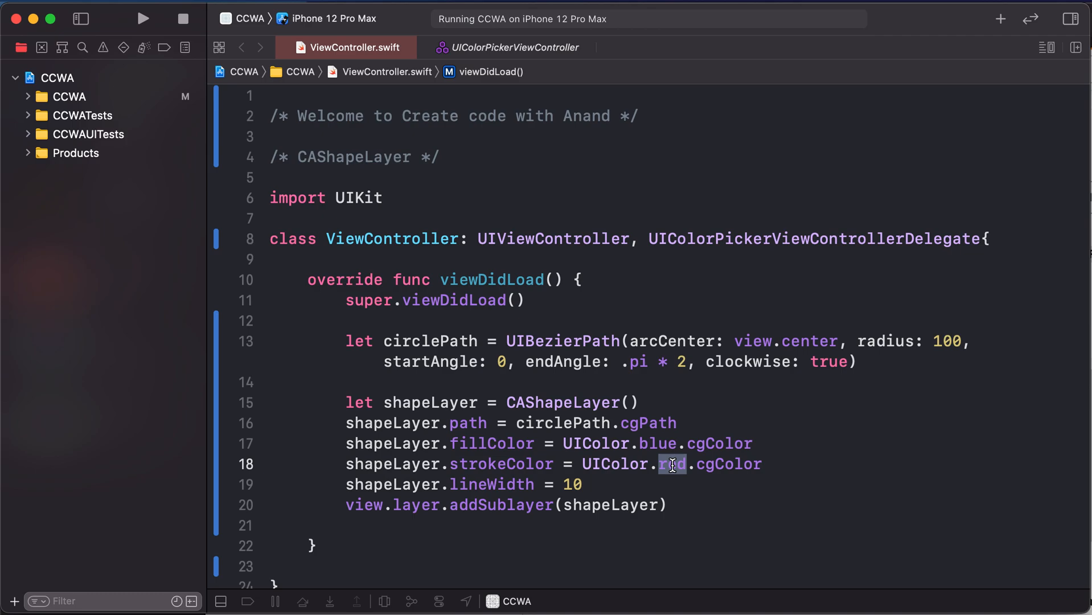
text(orange)
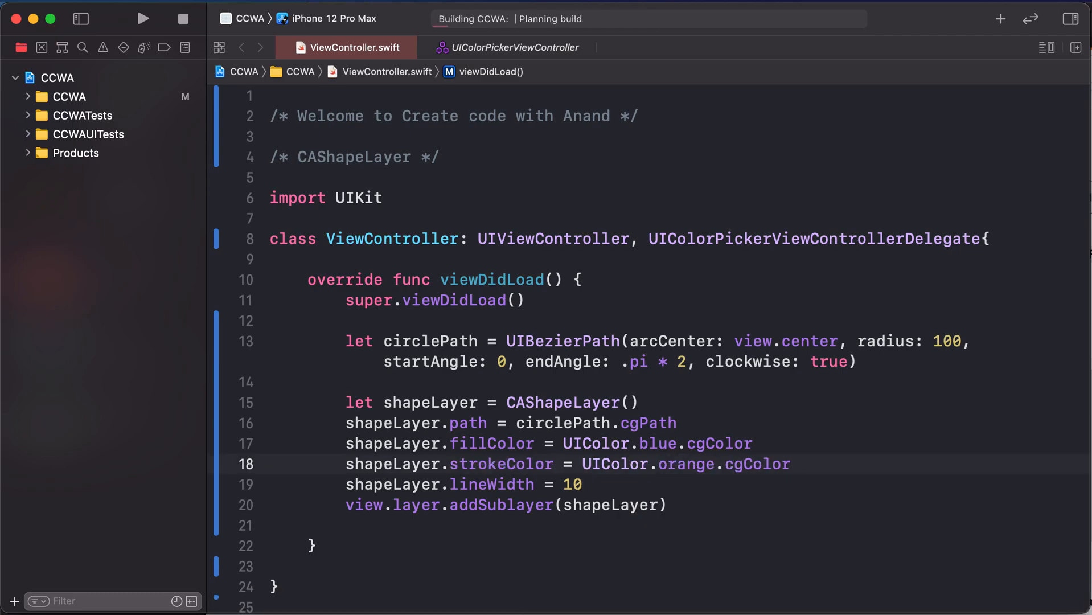
click(144, 20)
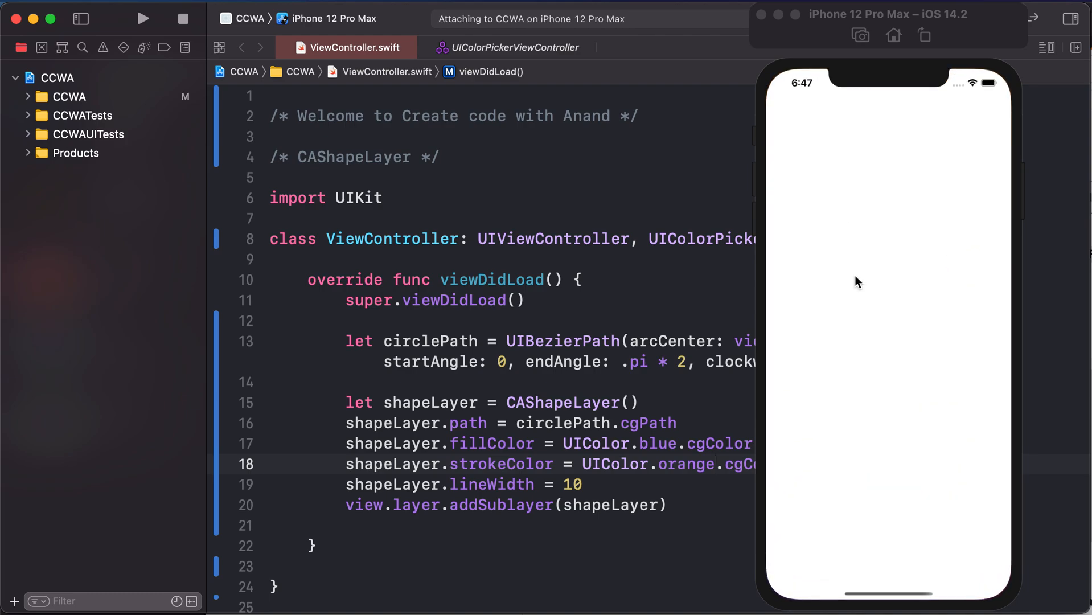
click(144, 20)
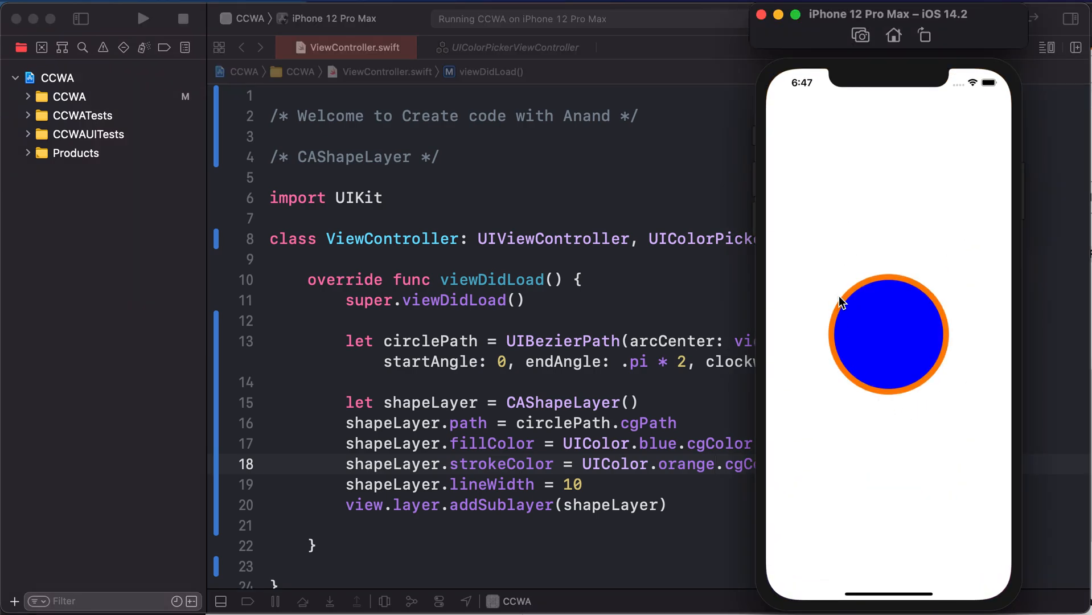
Set the fill back to clear, reduce lineWidth to 5, and rebuild the app
double_click(648, 423)
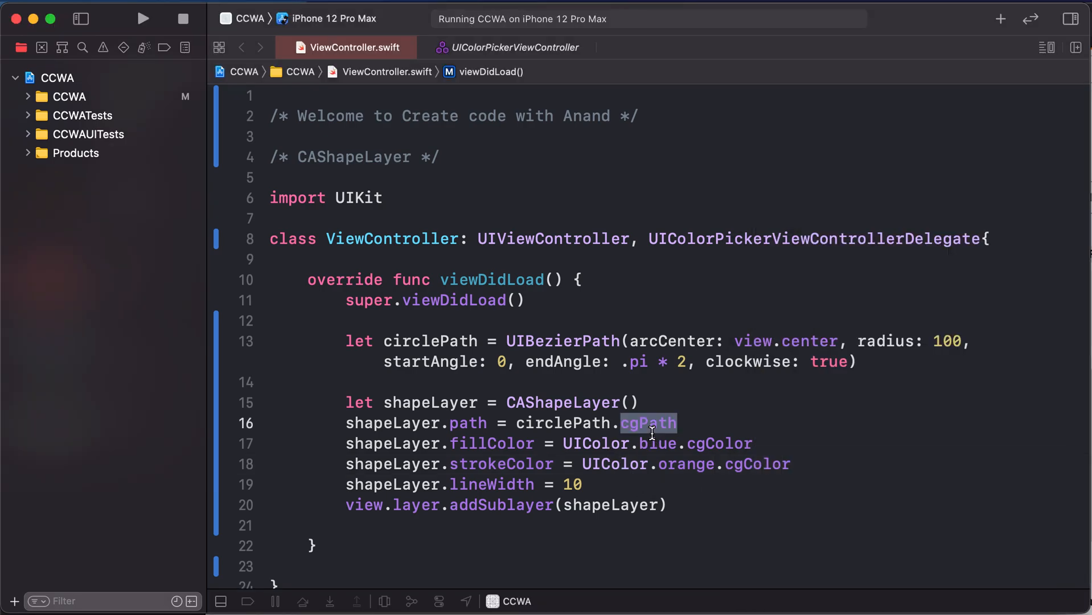
text(clear)
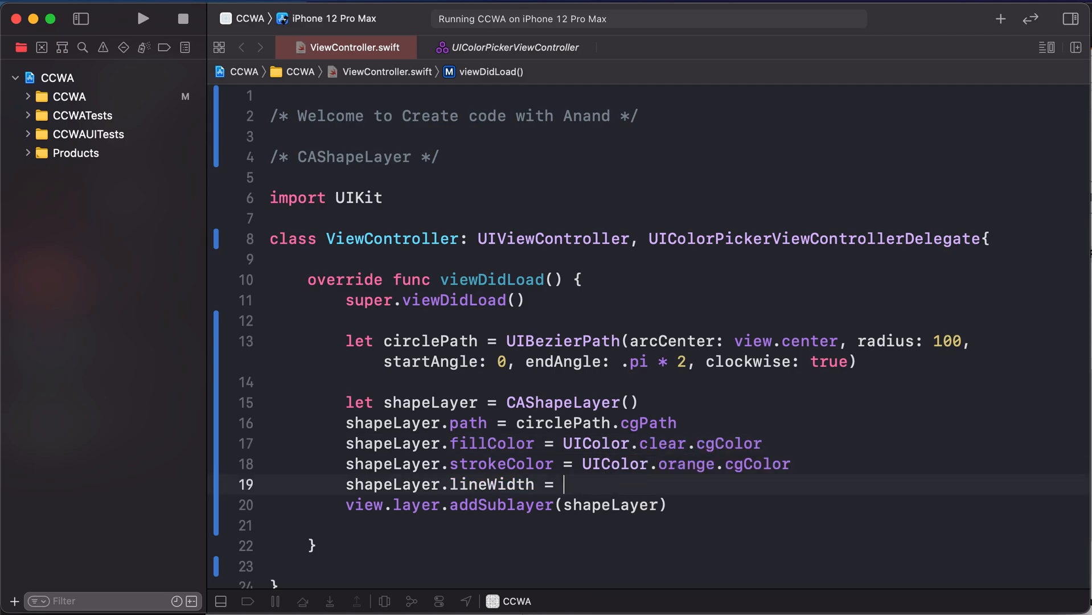
text(5)
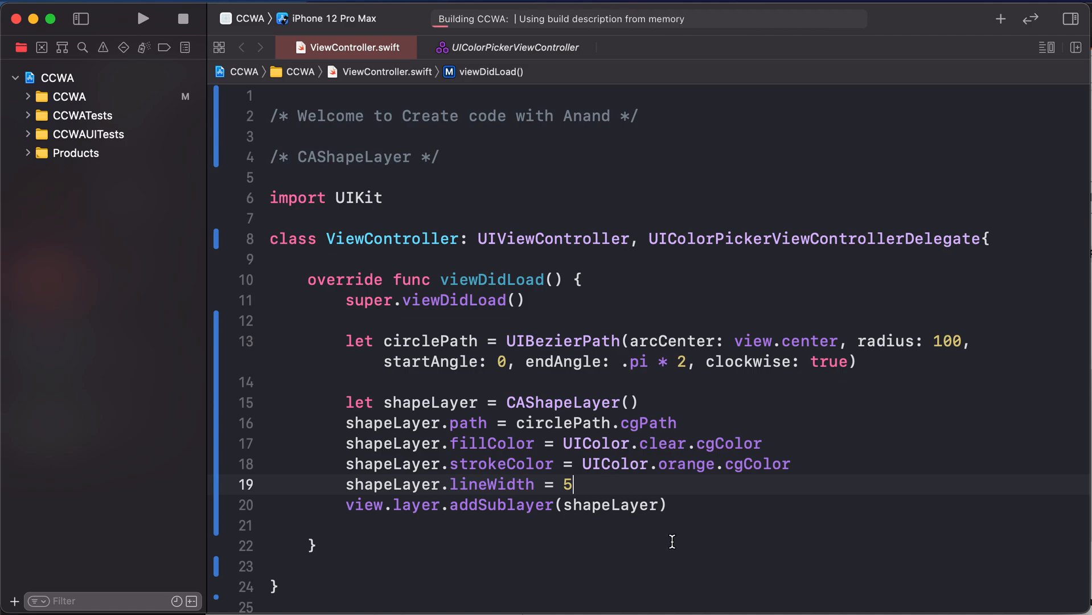
click(144, 20)
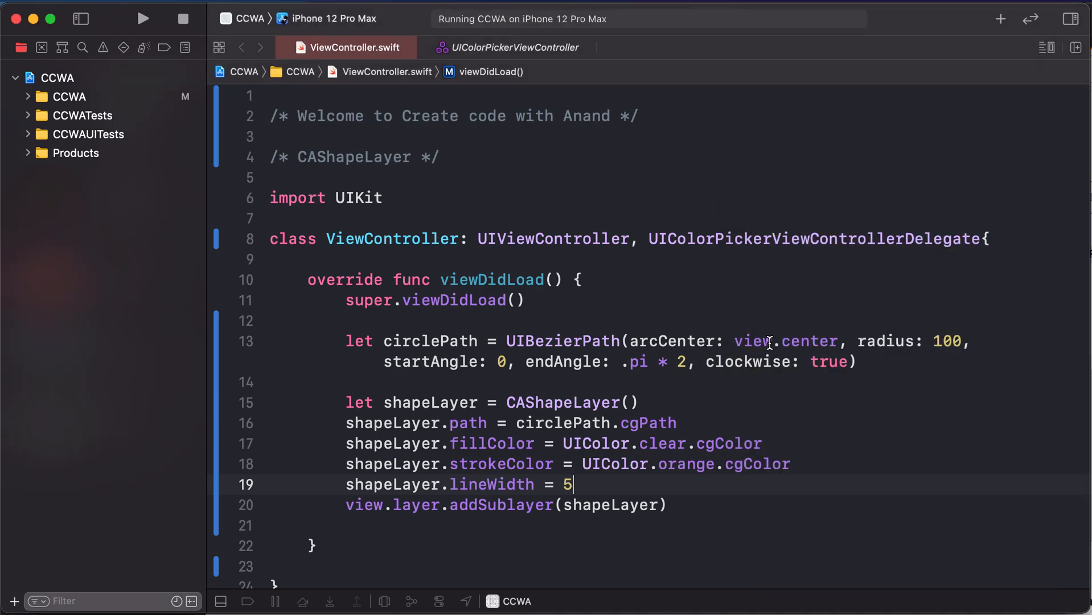
Replace the arc centre view.center with CGPoint(x: 250, y: 250) and rerun the app
double_click(751, 341)
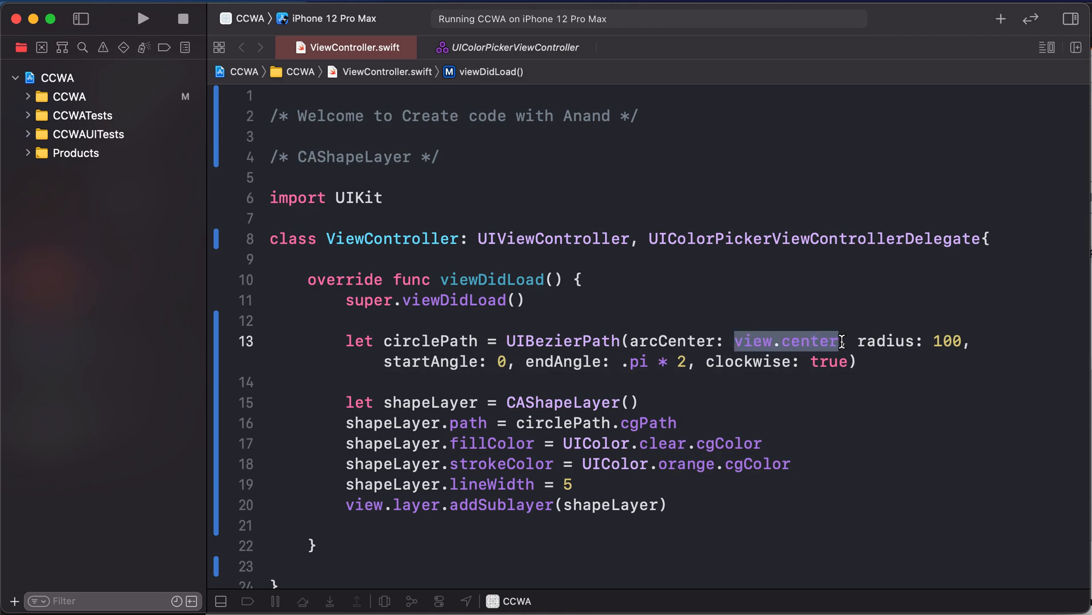
text(CGPo)
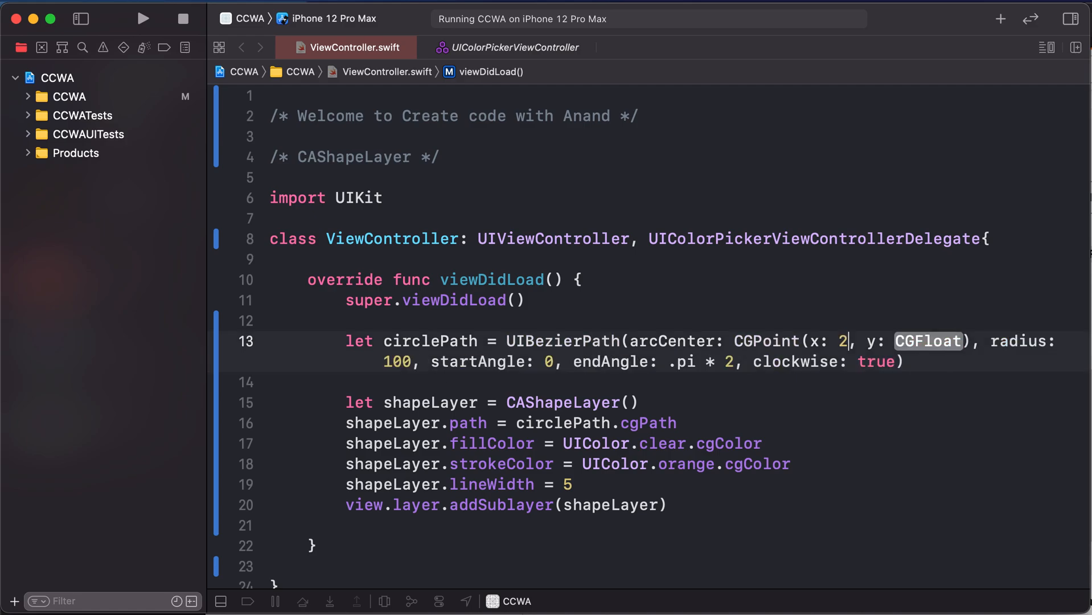
text(50)
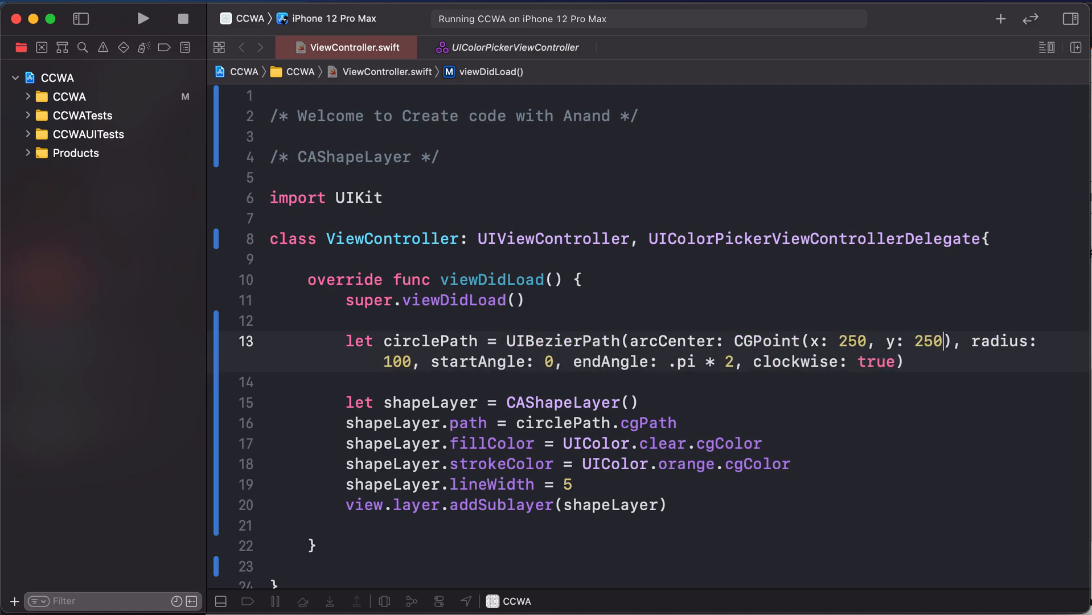
click(143, 19)
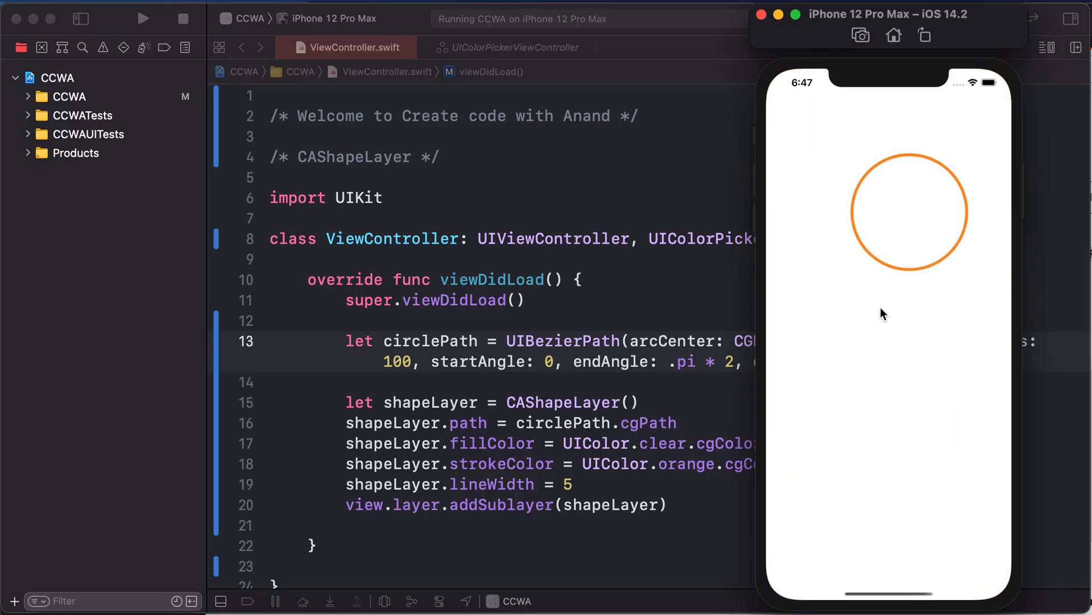
mouse_move(907, 216)
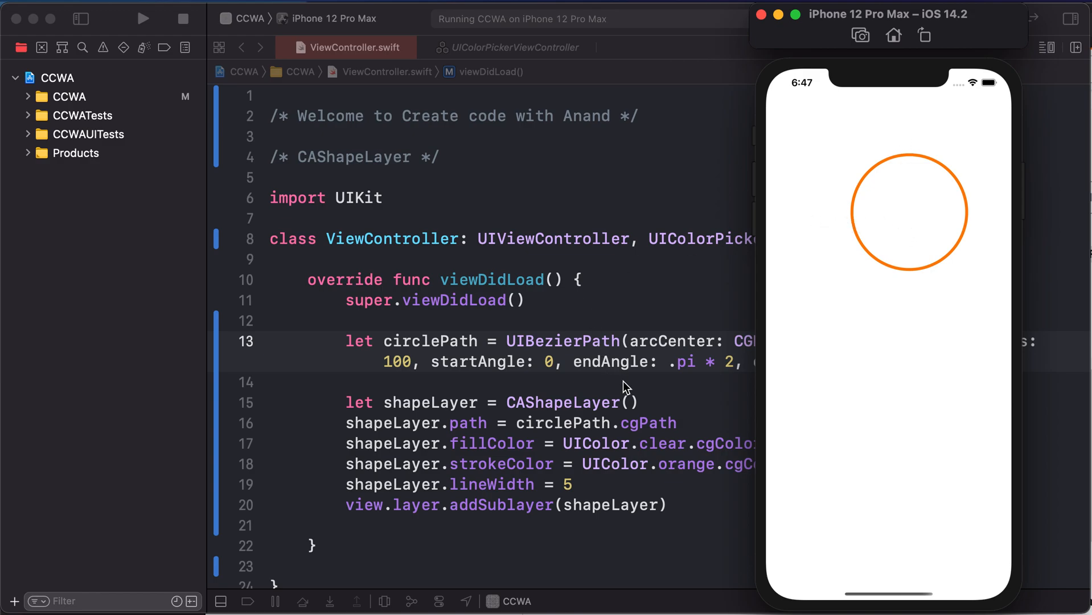
mouse_move(631, 398)
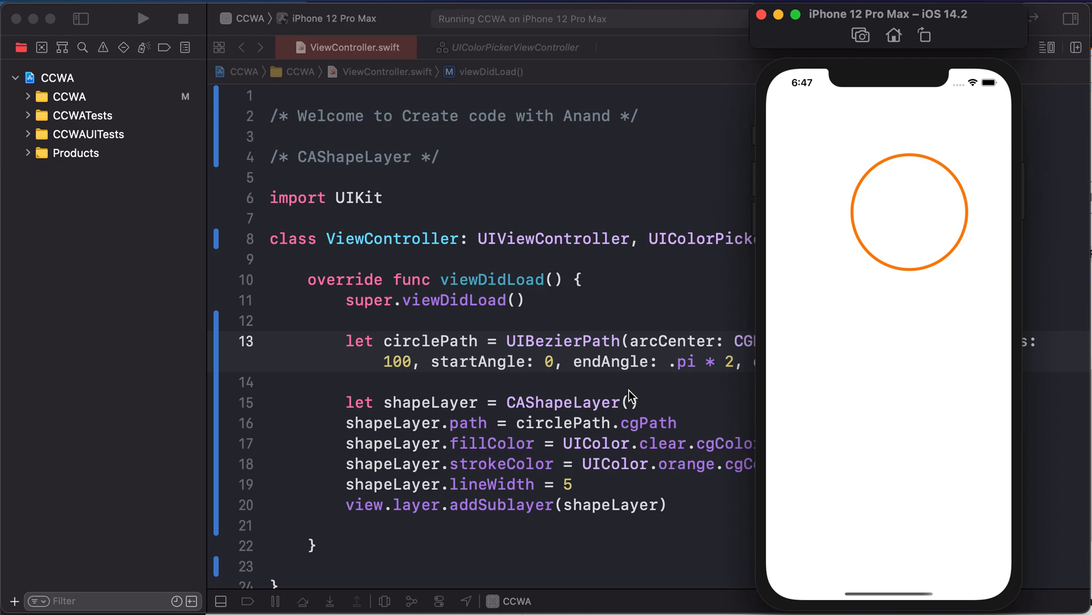